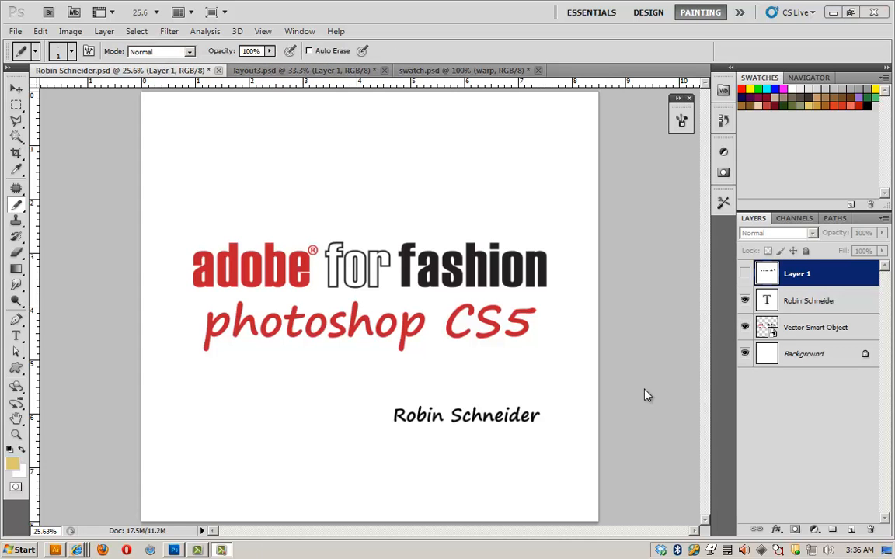
mouse_move(630, 255)
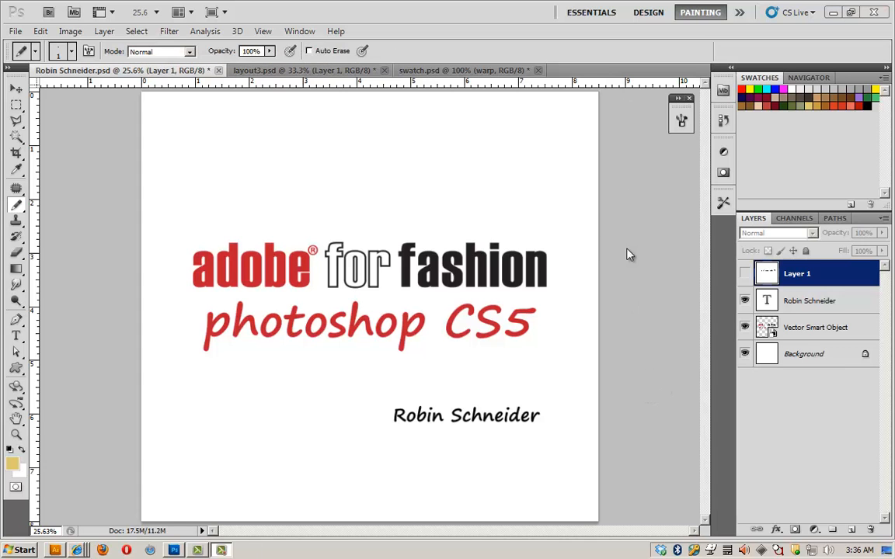
mouse_move(622, 252)
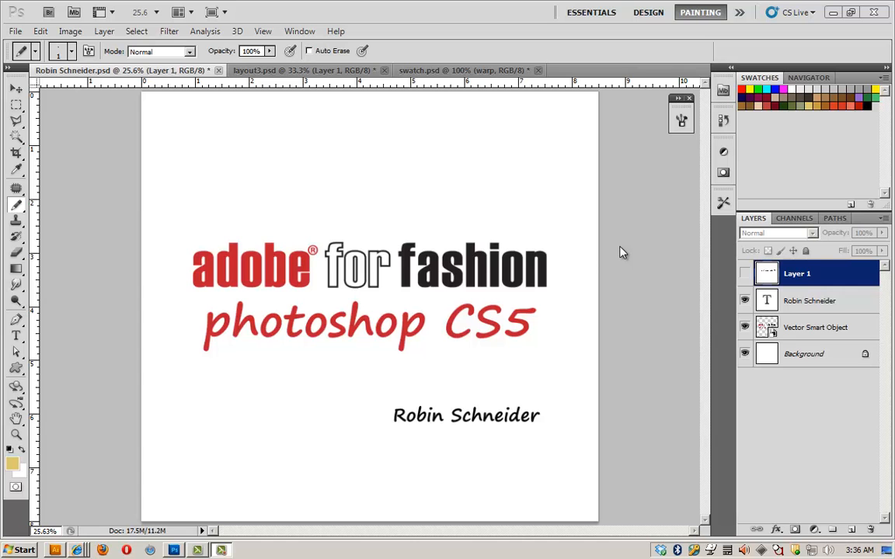
mouse_move(236, 74)
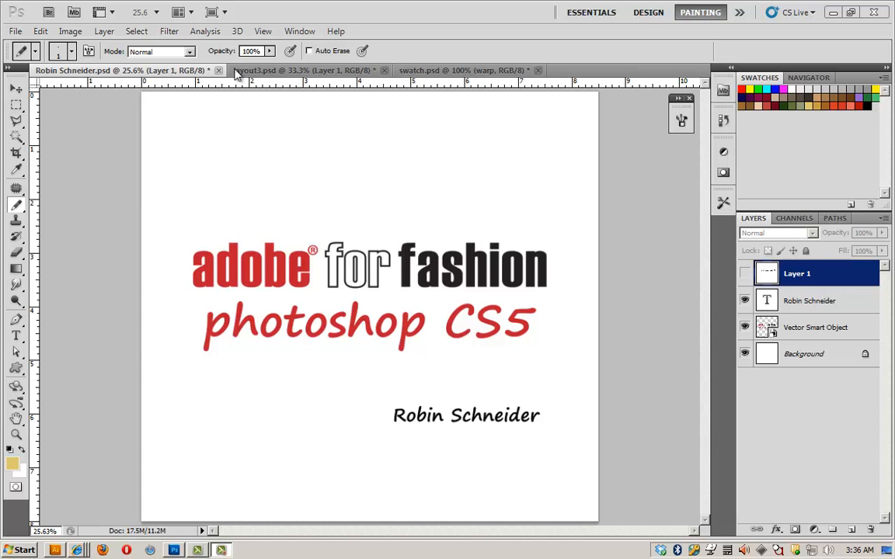
Step: In swatch.psd, duplicate the warp layer and rotate the copy 90° into a horizontal fill layer
click(463, 70)
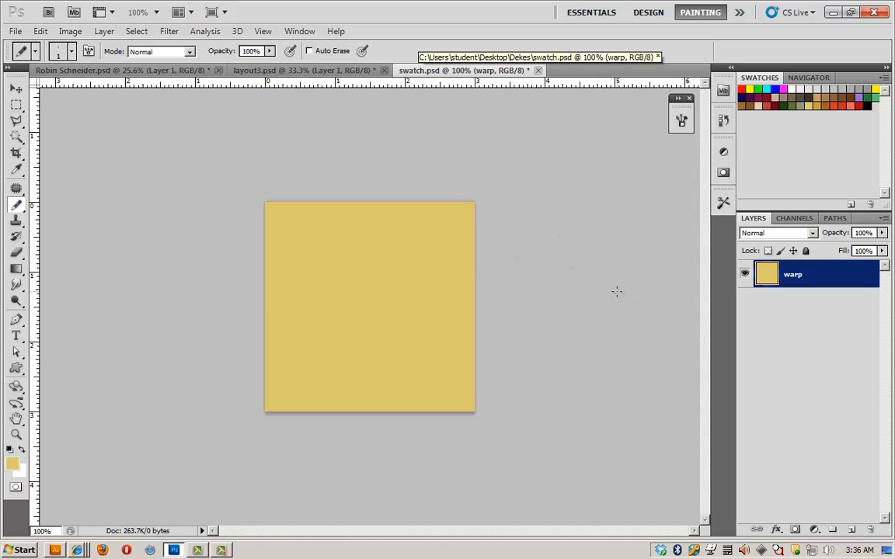
mouse_move(320, 296)
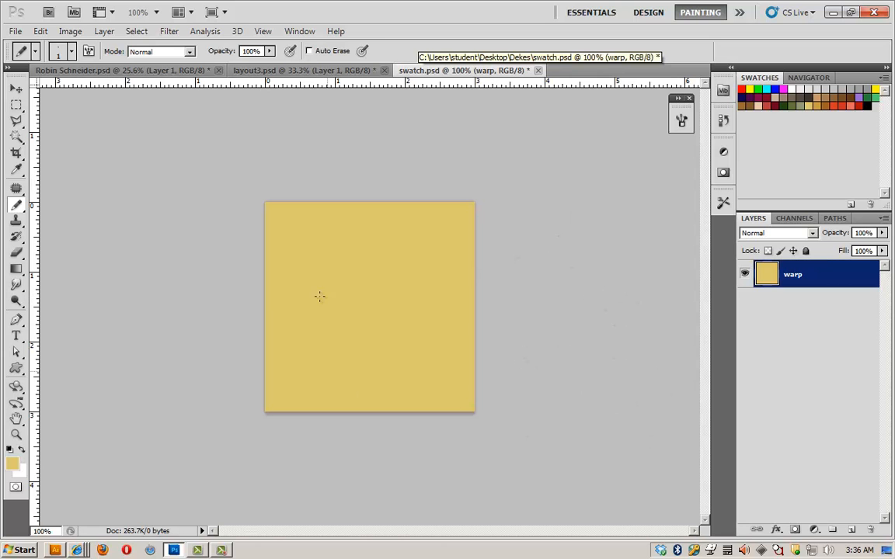
click(15, 105)
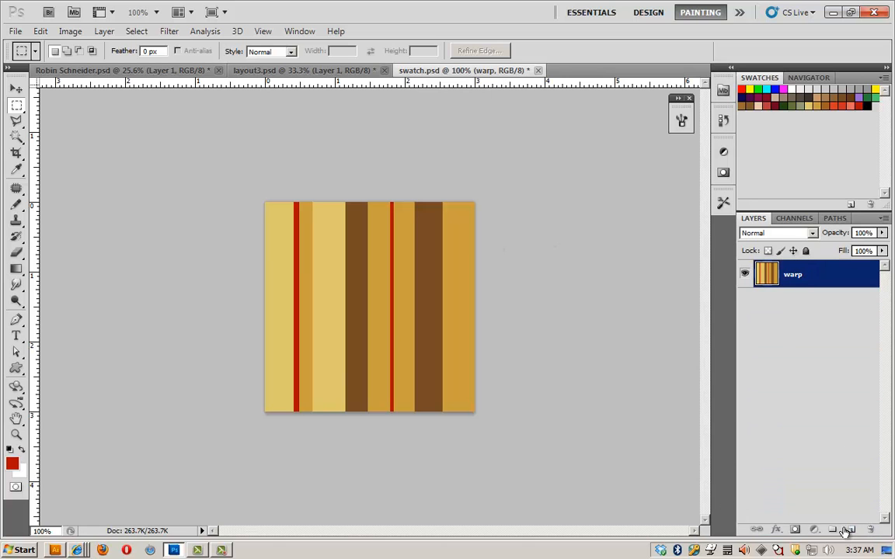
click(845, 528)
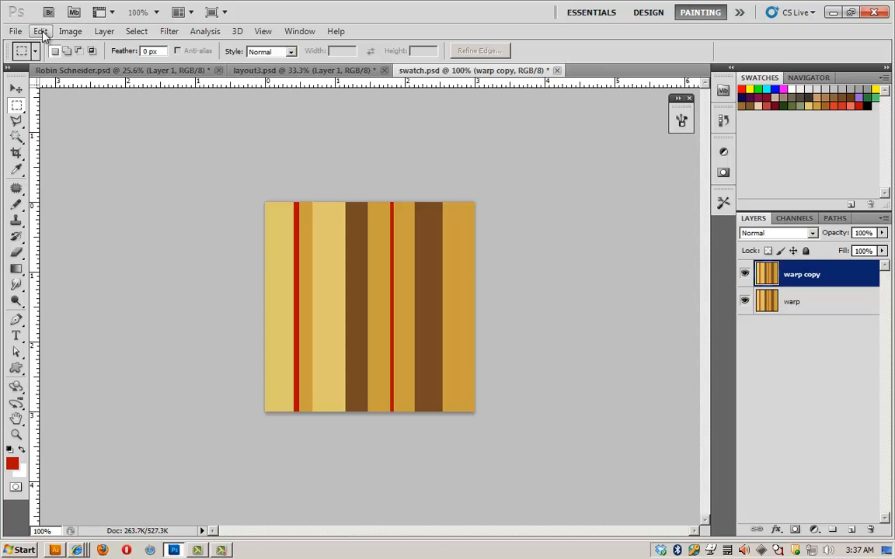
click(40, 31)
text(fill)
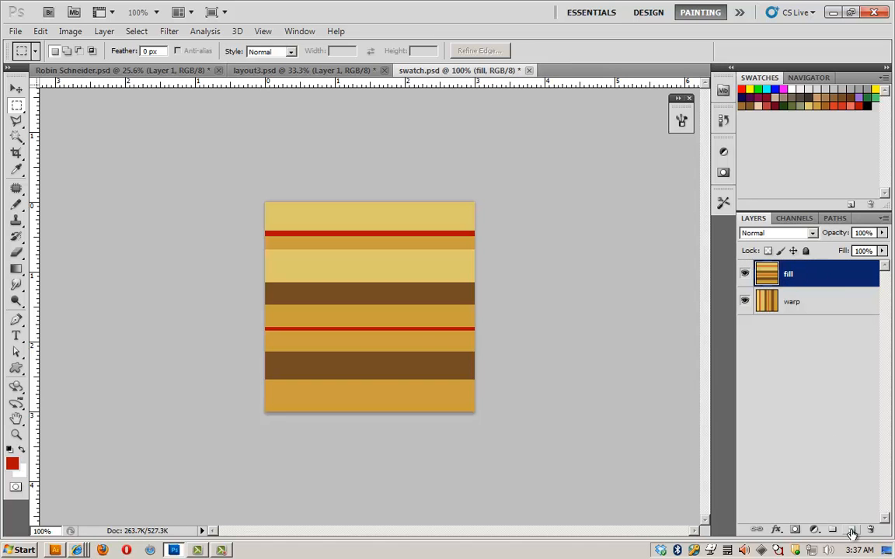
Step: Add an empty Layer 1, then create a new transparent 4 × 4 pixel document at resolution 100
click(852, 529)
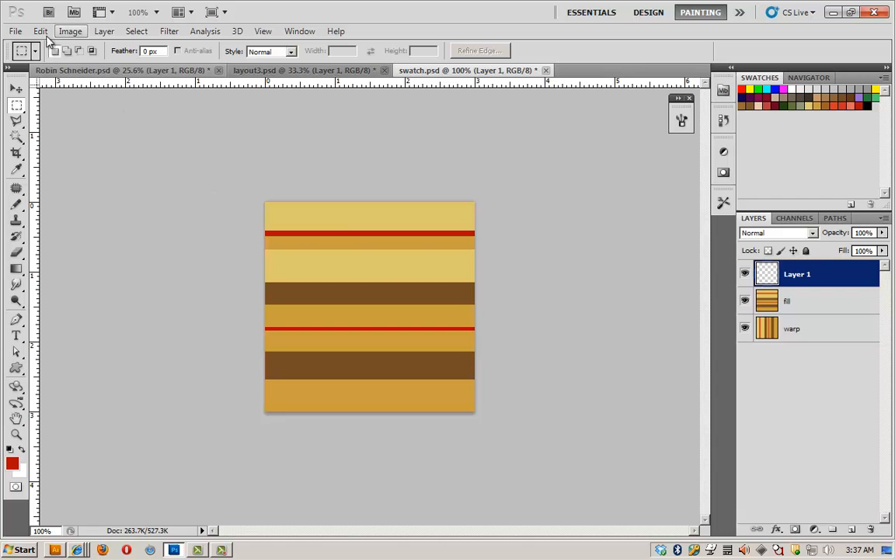
click(16, 31)
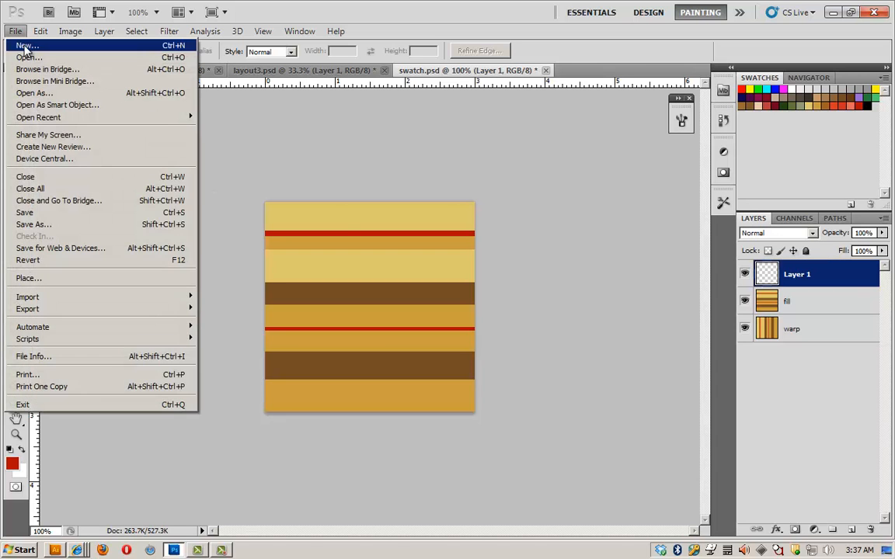
click(26, 45)
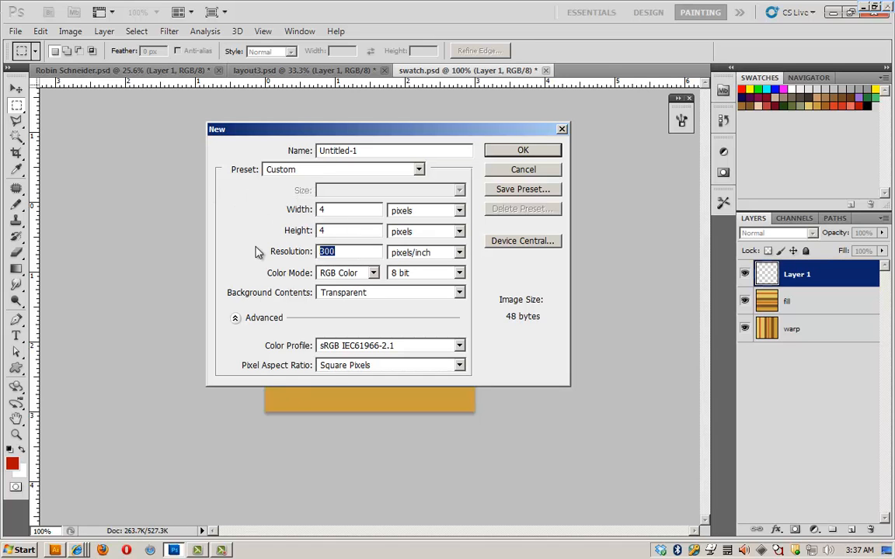
text(100)
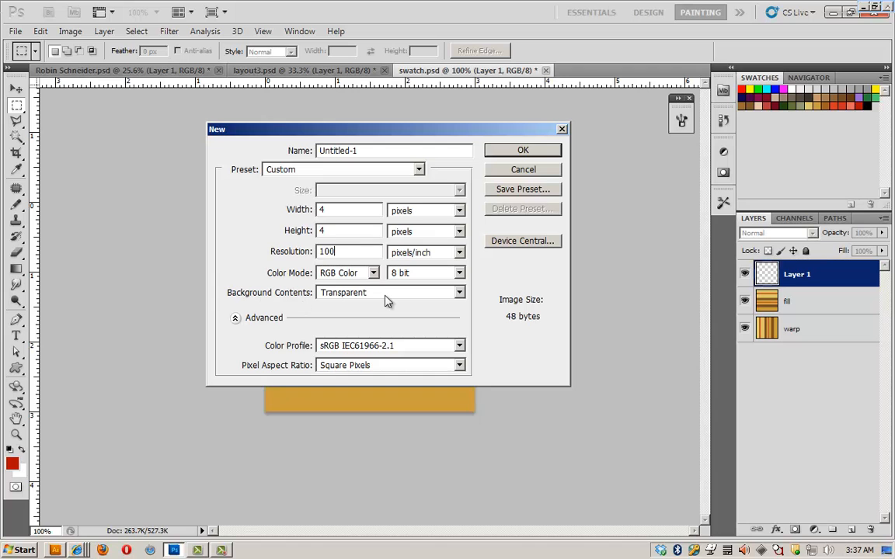
click(522, 150)
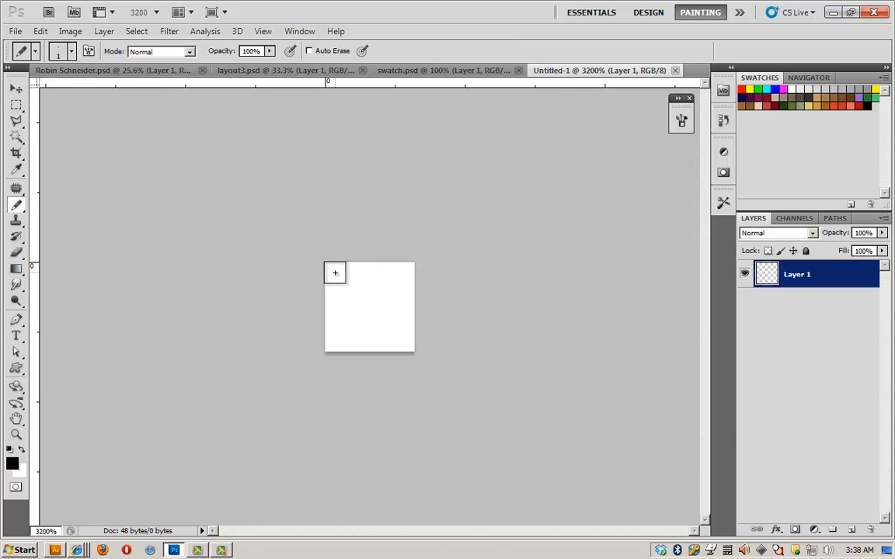
Step: Pencil a black diagonal, then Offset it +2 horizontal, +2 vertical with Wrap Around
drag(336, 273, 357, 292)
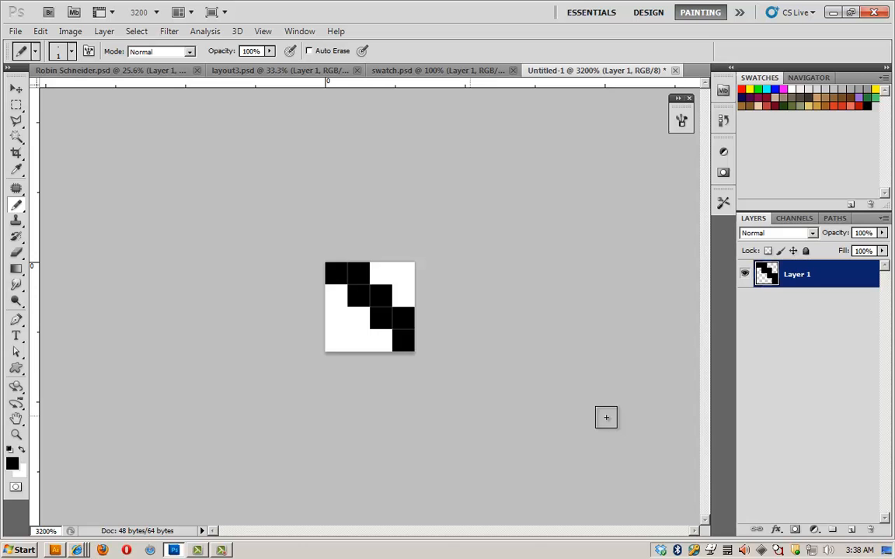
mouse_move(243, 128)
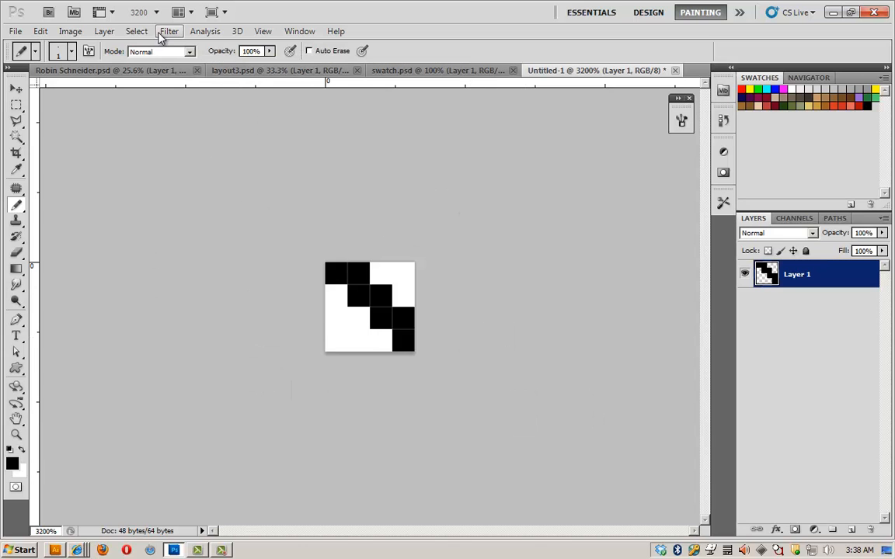
click(168, 31)
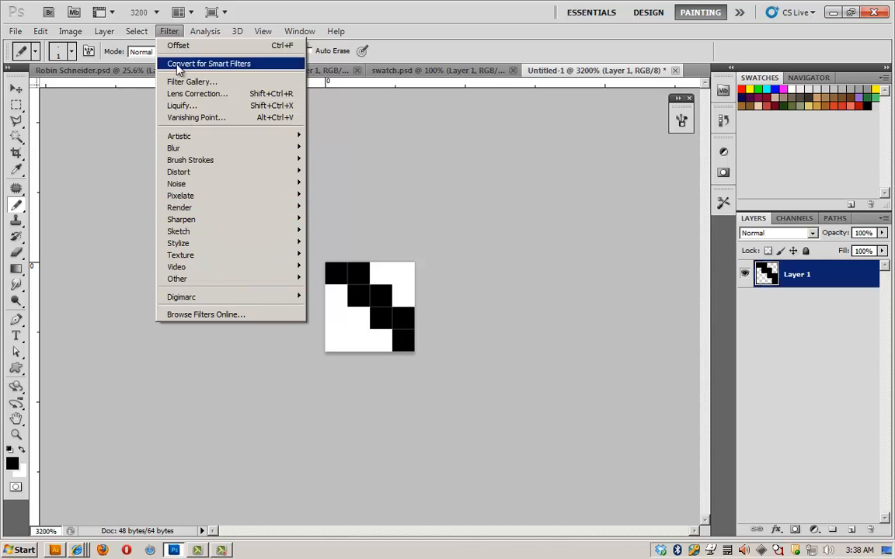
click(178, 45)
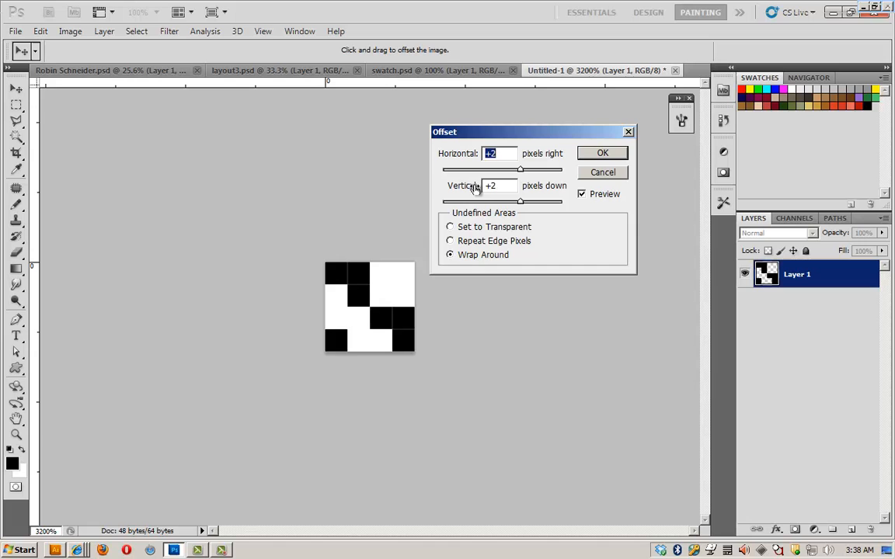
click(603, 152)
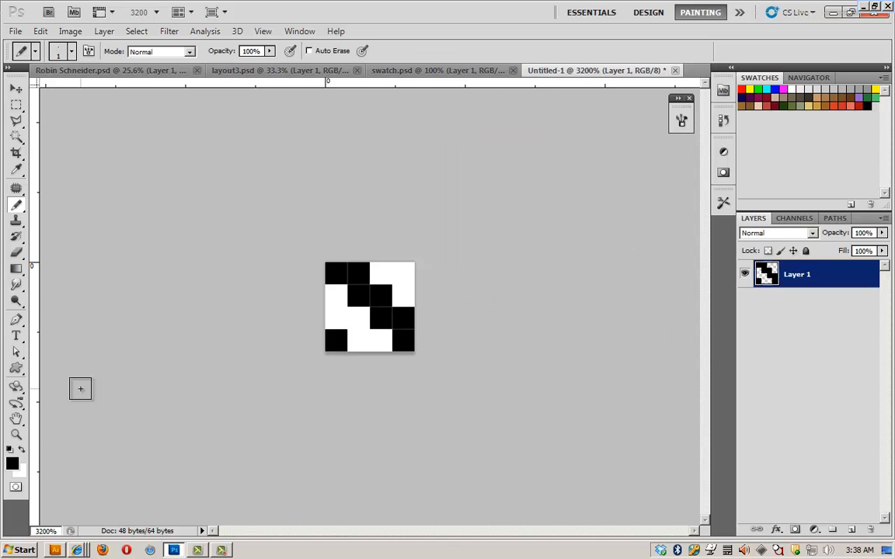
mouse_move(146, 142)
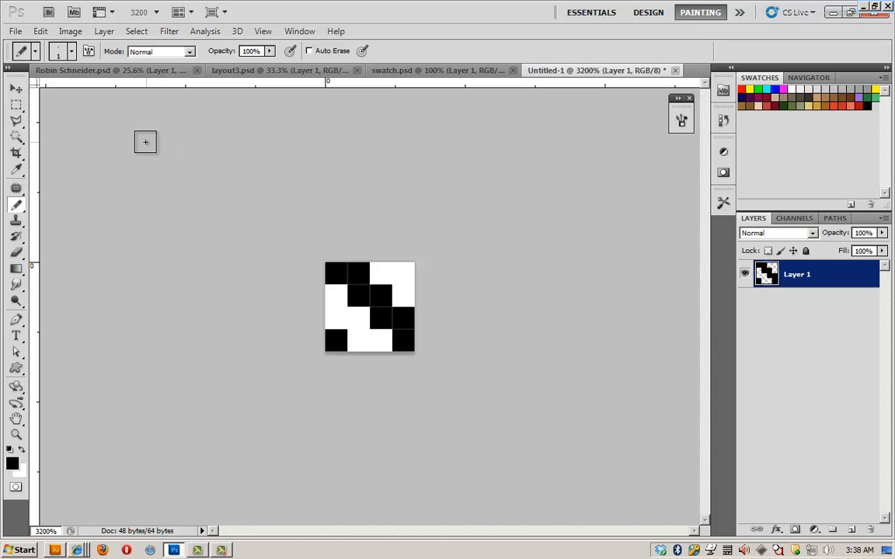
Step: Define the tile as a pattern named twill and close the untitled document without saving
click(40, 31)
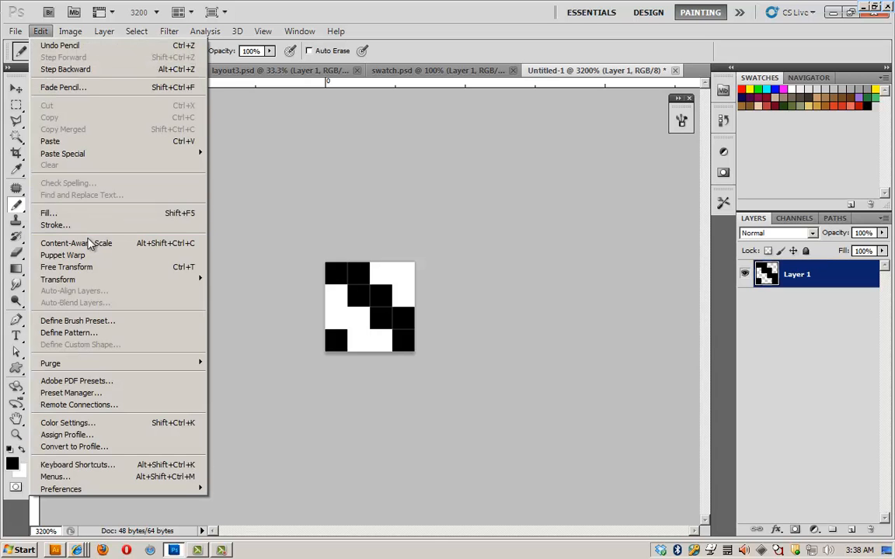
click(69, 332)
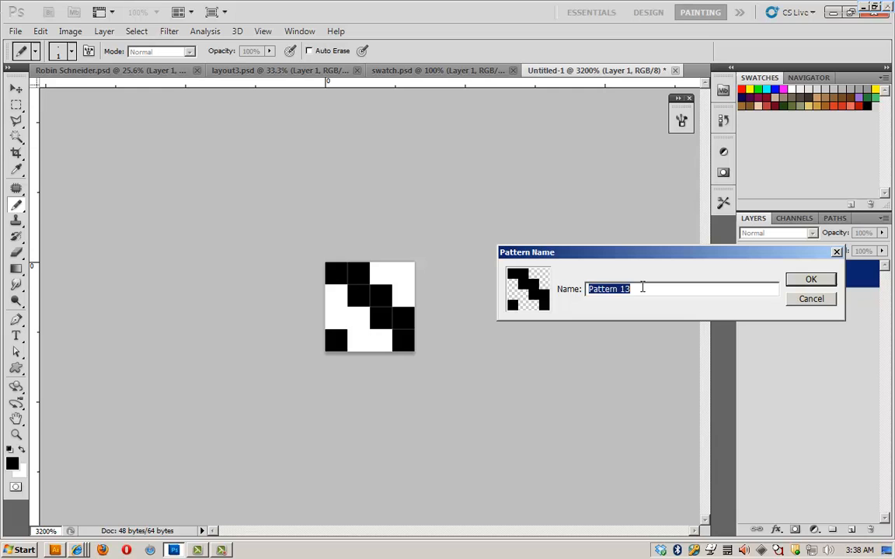
text(twill)
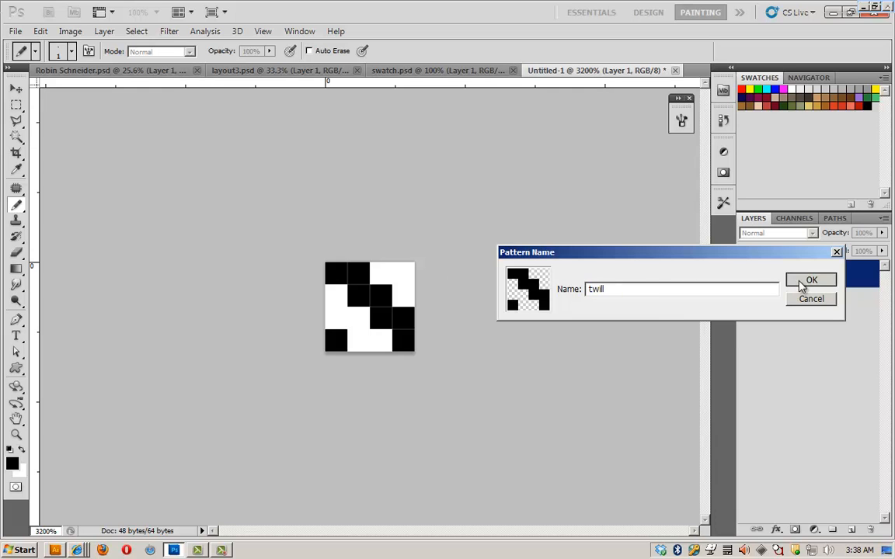
click(811, 279)
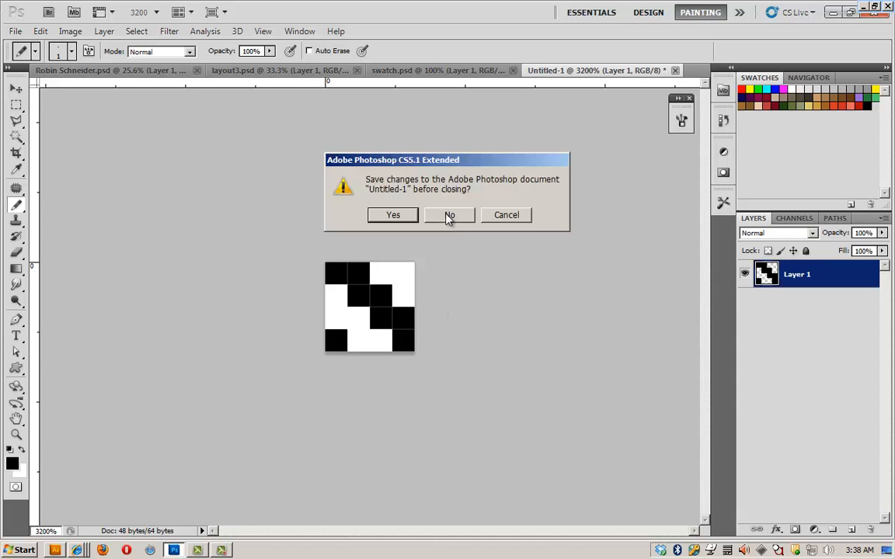
click(449, 214)
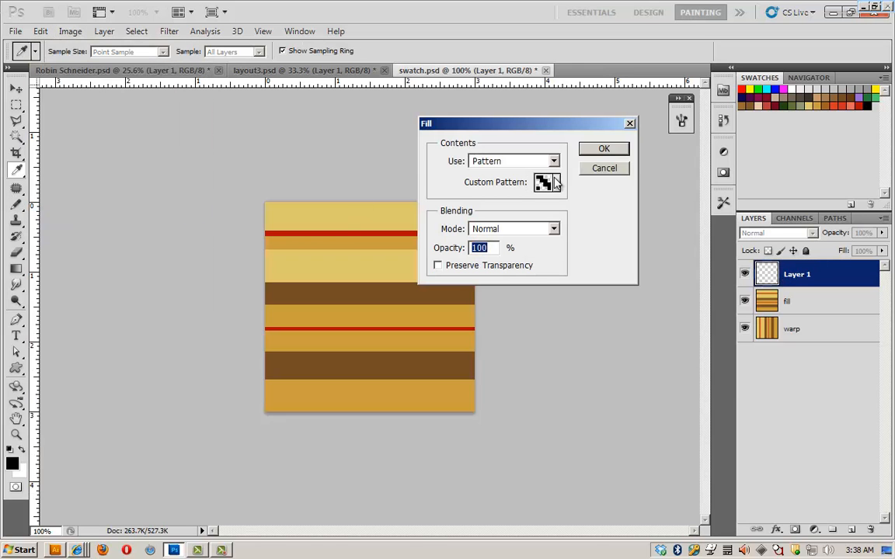
Step: Fill Layer 1 with the twill pattern and blend its diagonal texture into the plaid stripes
click(603, 149)
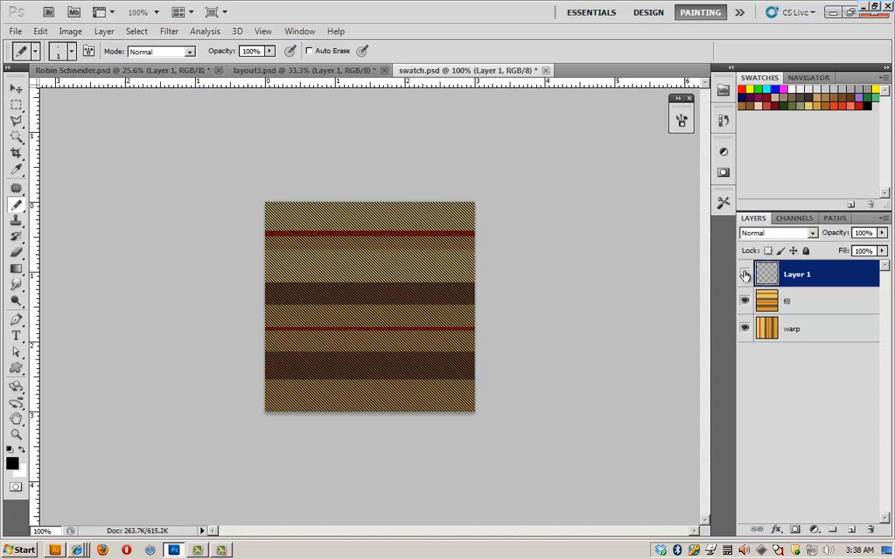
click(745, 274)
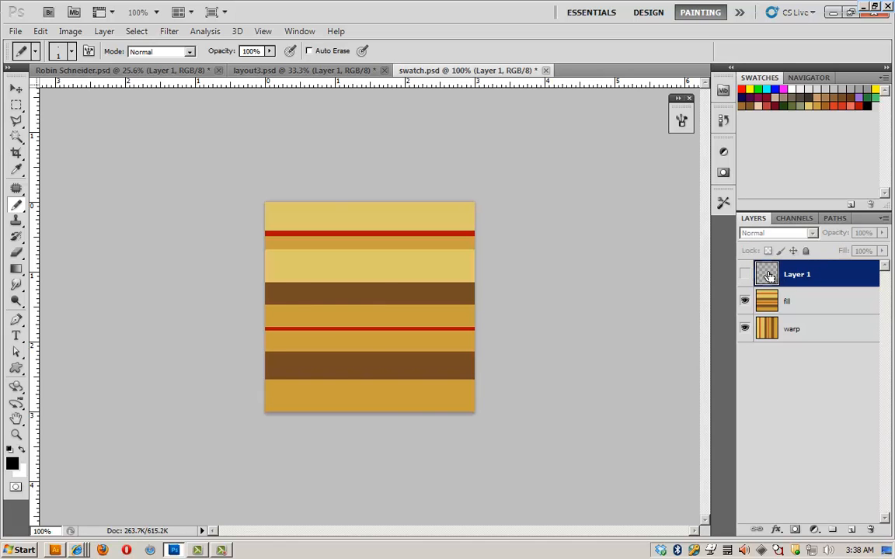
click(745, 273)
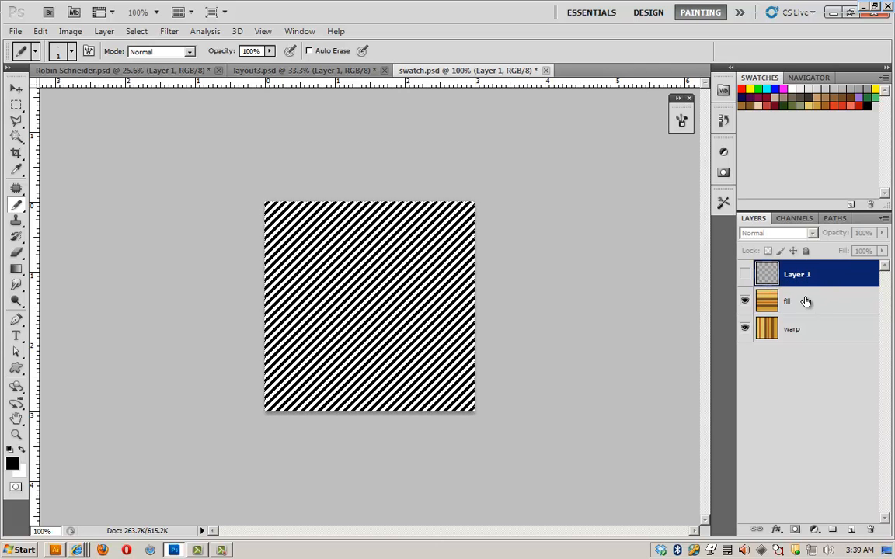
click(788, 302)
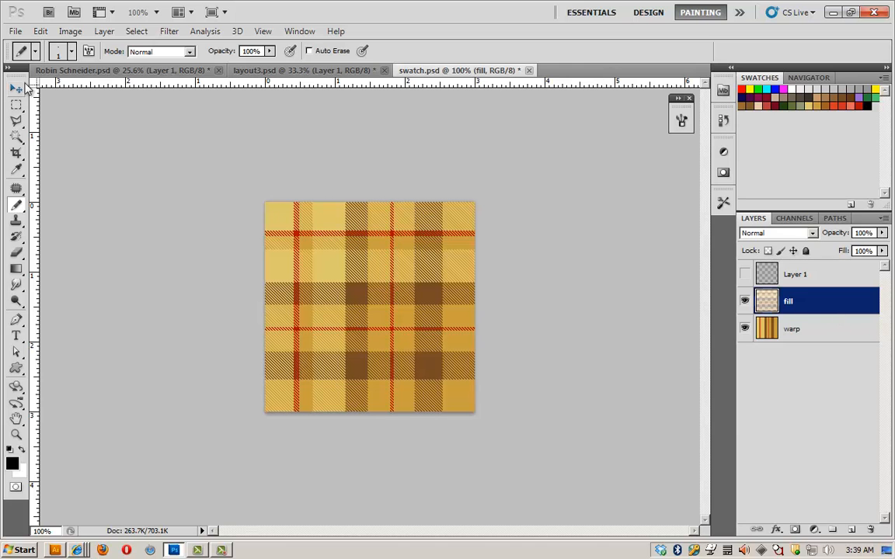
Step: Switch to layout1.psd and dismiss the Adjustments panel
click(40, 31)
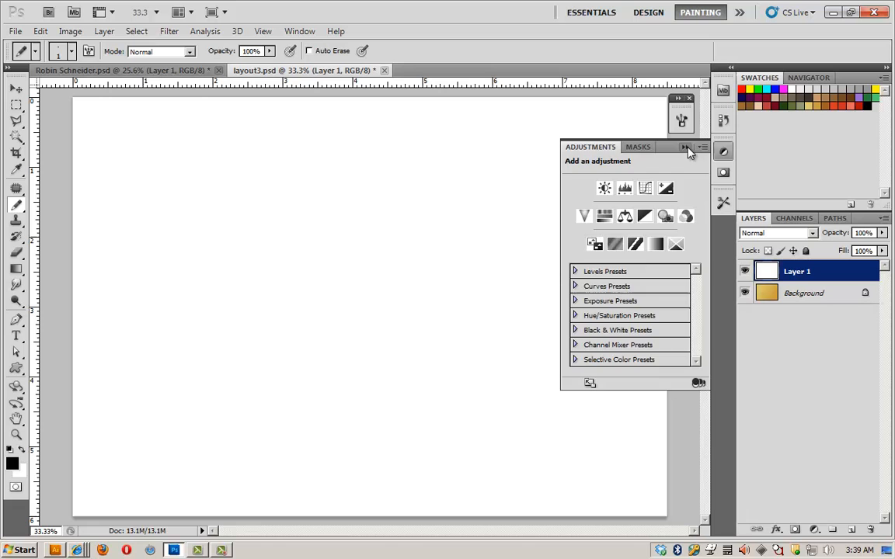
click(690, 148)
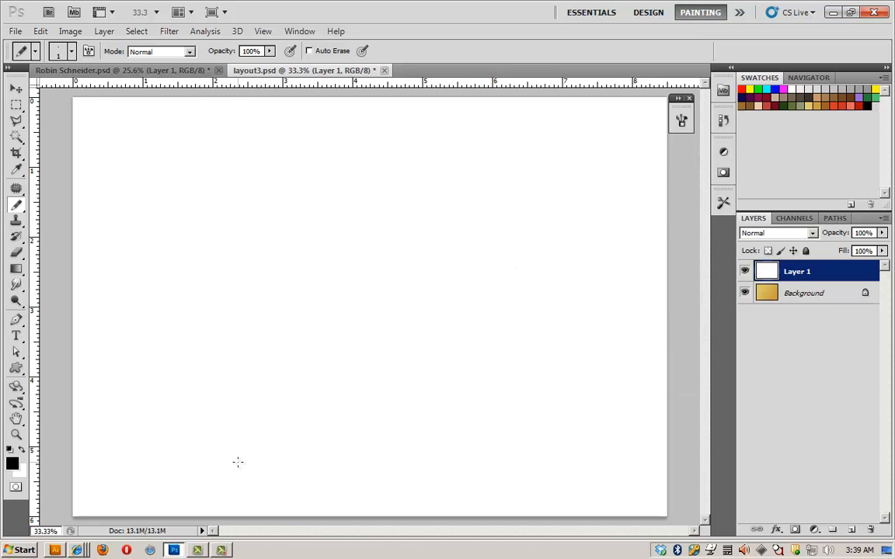
mouse_move(832, 463)
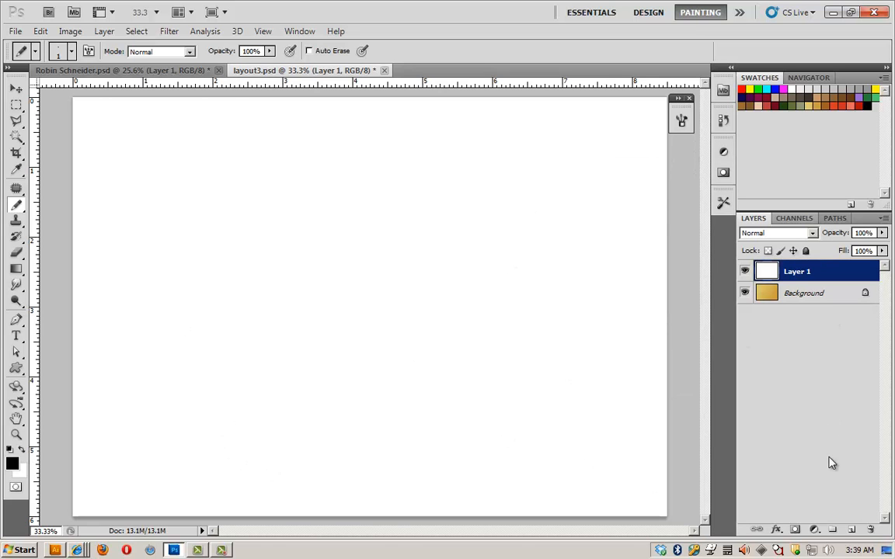
Step: Add a Pattern Fill layer with the yellow plaid scaled to 185%
click(815, 531)
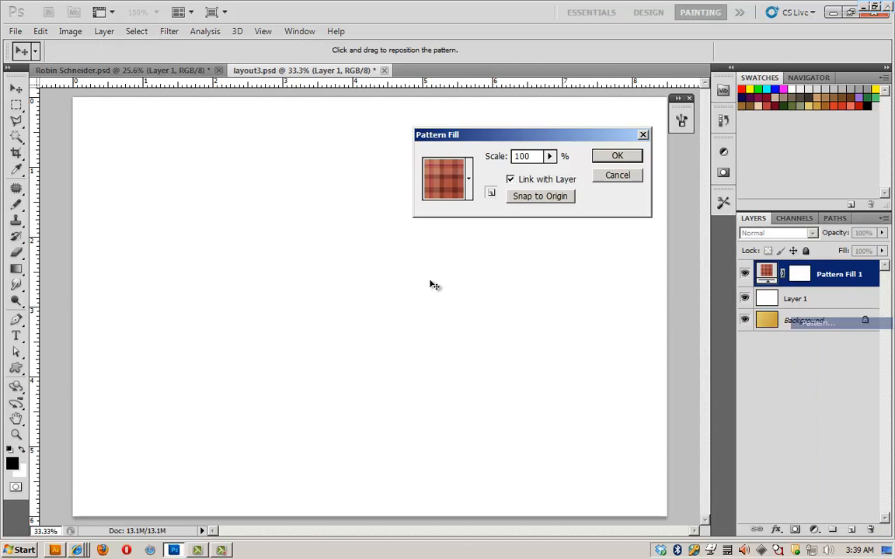
click(469, 179)
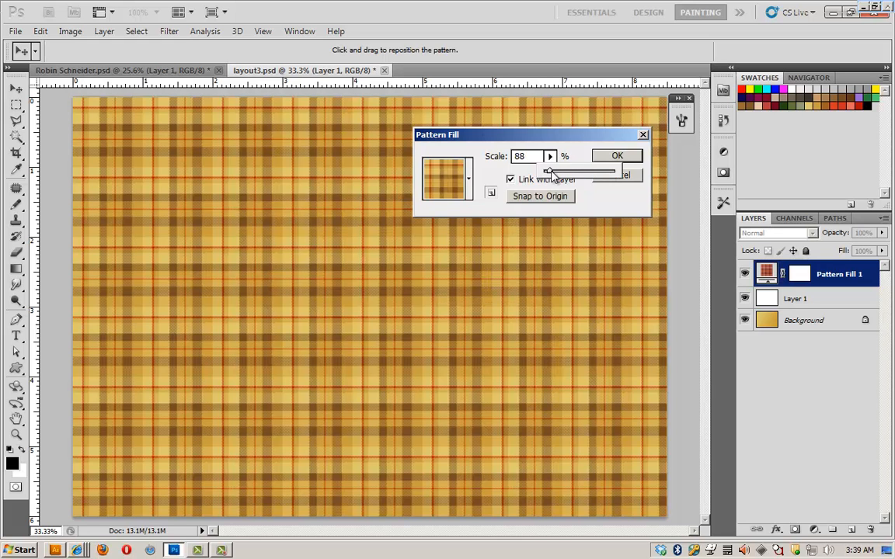
drag(547, 171, 578, 171)
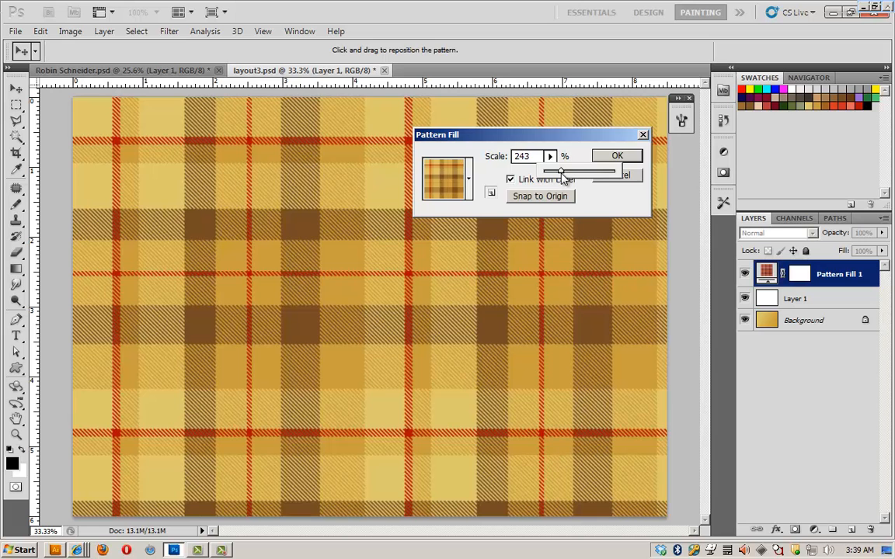
drag(578, 171, 558, 171)
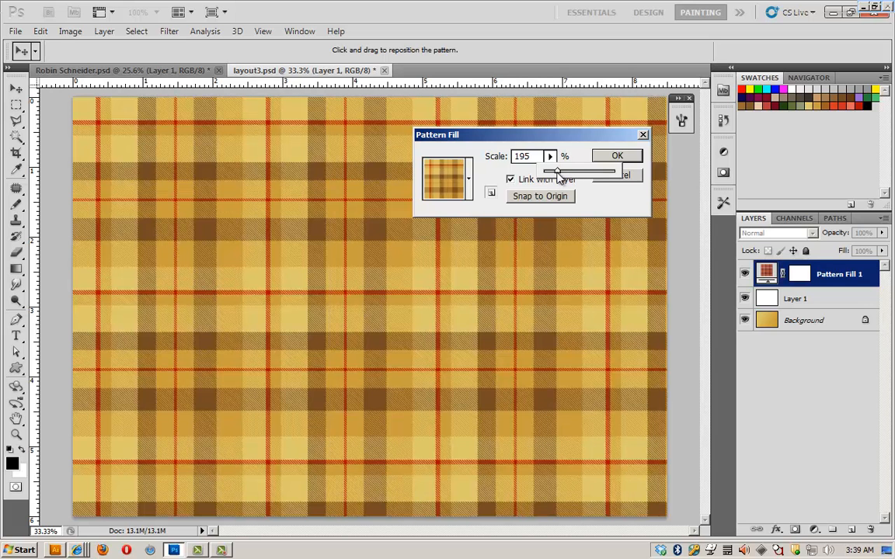
drag(562, 169, 553, 169)
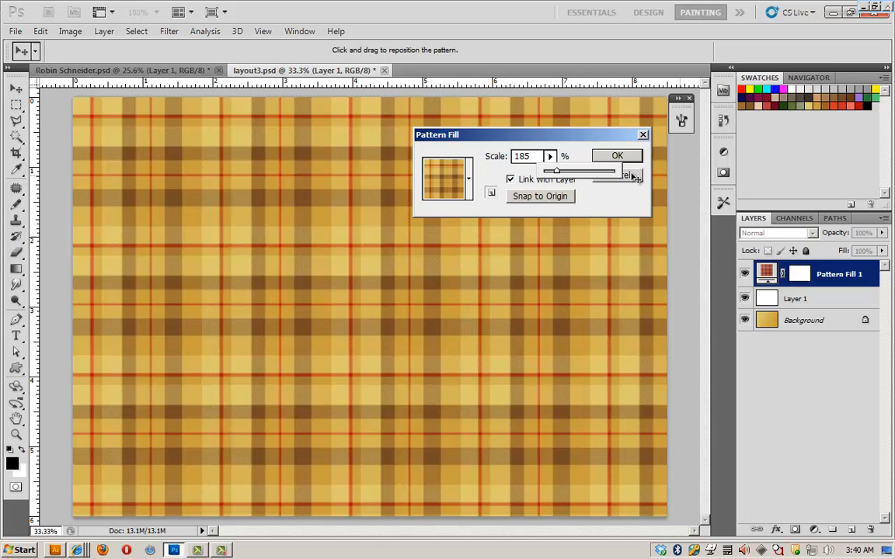
click(617, 156)
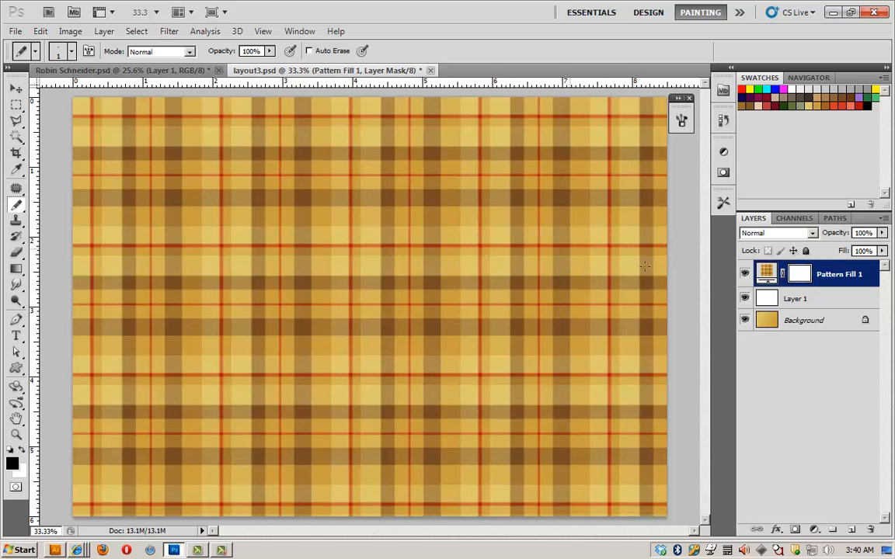
Step: Convert the Pattern Fill 1 layer and put it into Free Transform
right_click(839, 273)
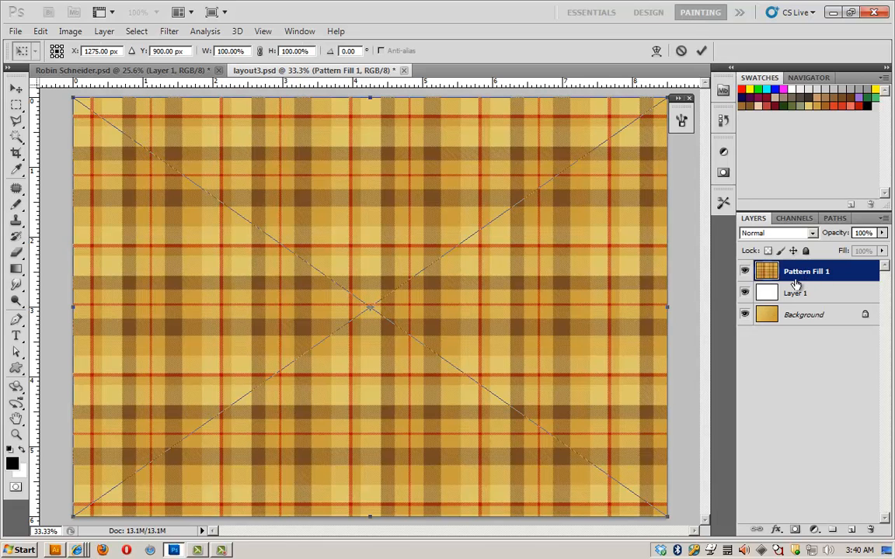
mouse_move(646, 149)
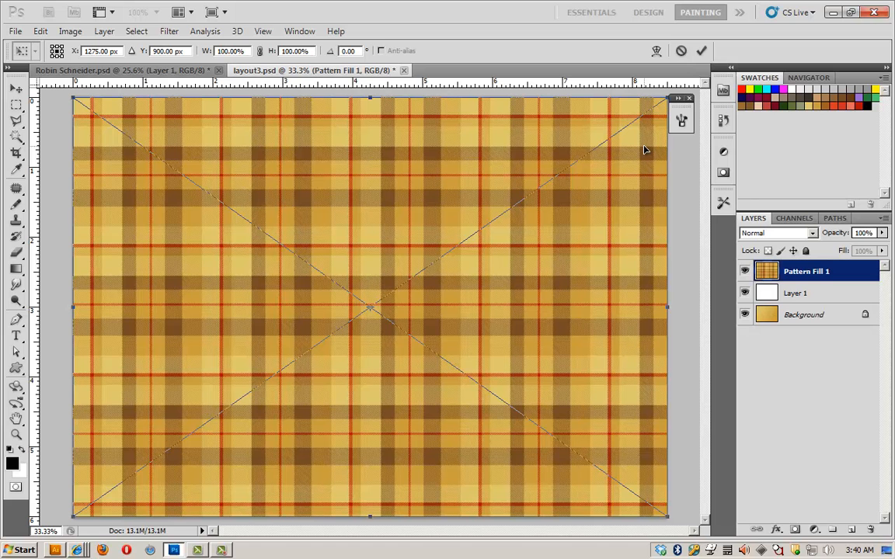
click(348, 50)
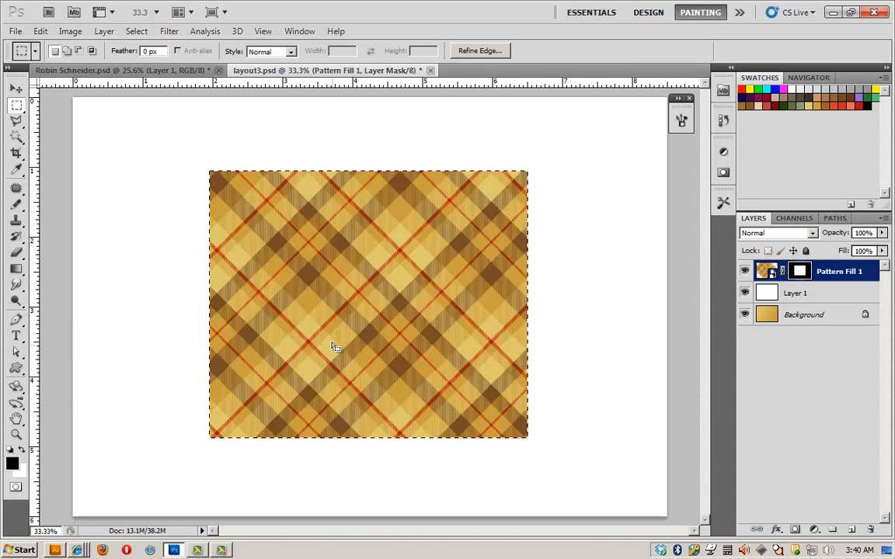
mouse_move(392, 202)
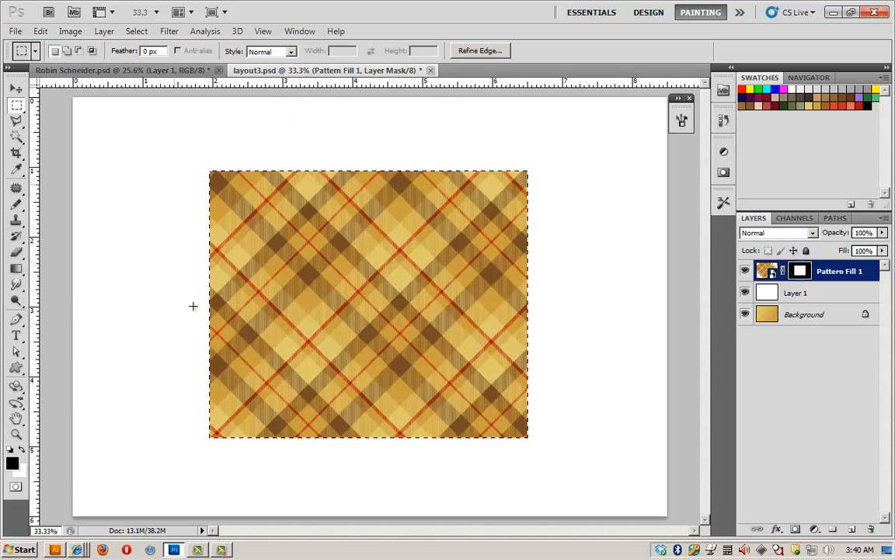
Step: Contract the rectangular selection around the masked plaid inward by a few pixels
click(136, 31)
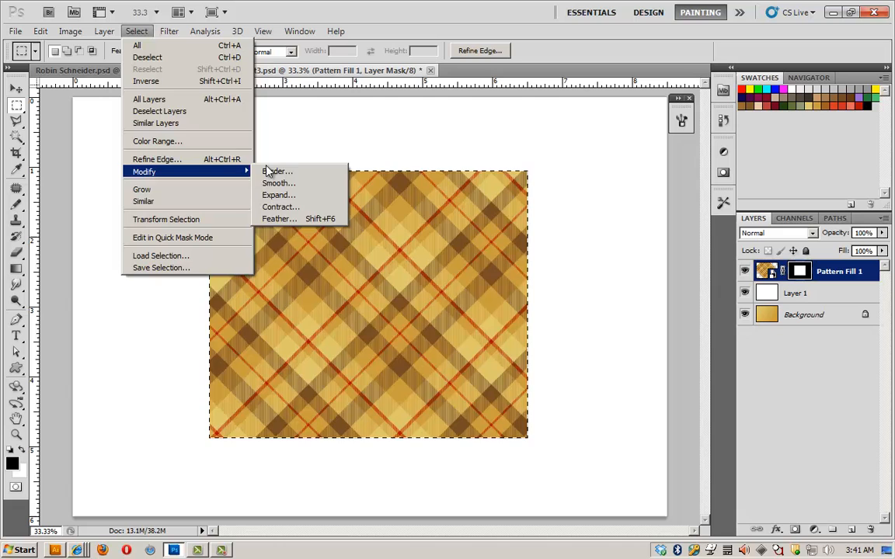
click(279, 207)
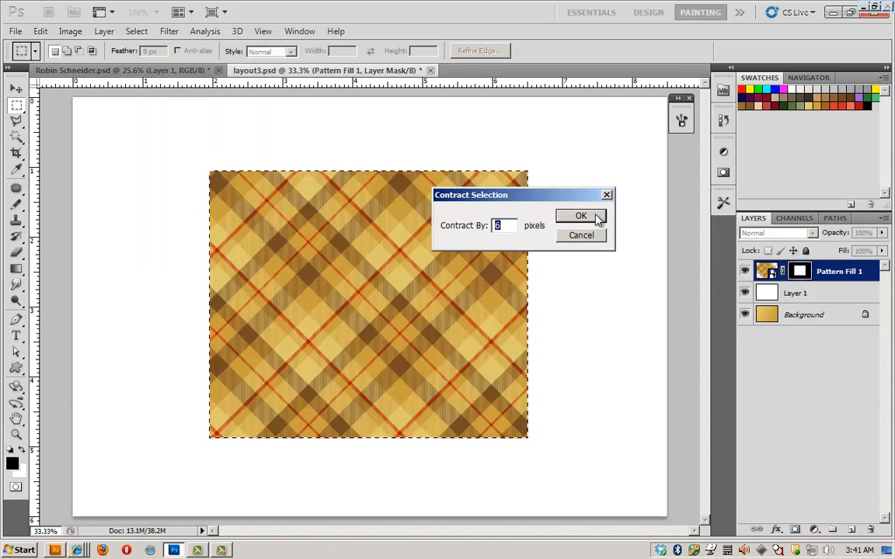
click(581, 214)
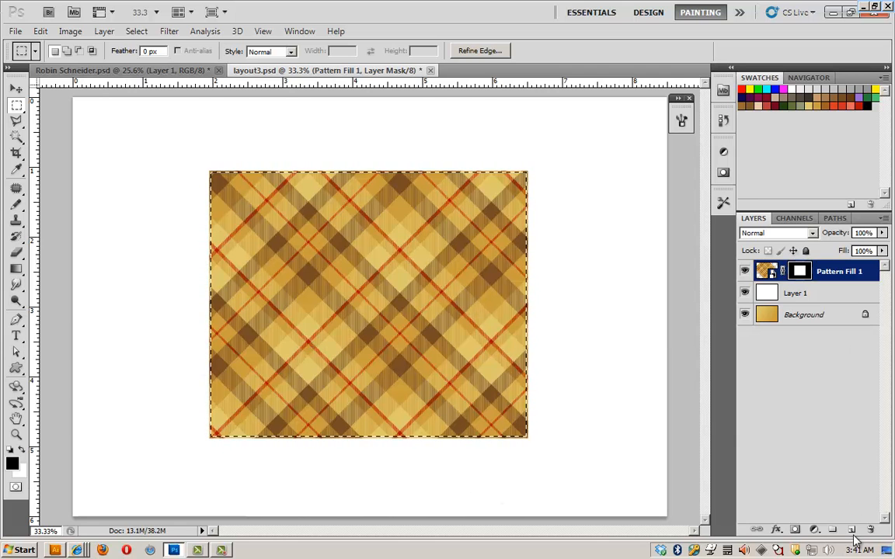
Step: Add an empty Layer 2 and set the Brush to size 35, angle 41°, roundness 20% with brown paint
click(852, 529)
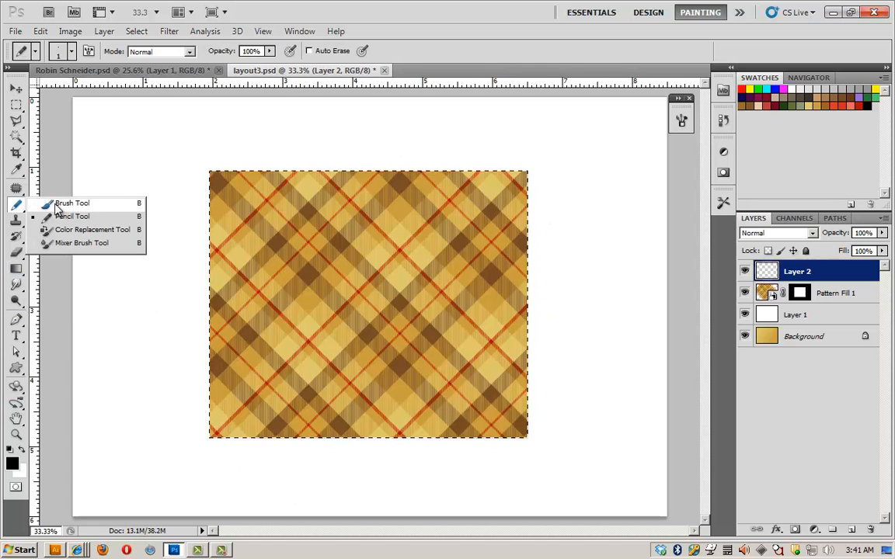
click(72, 202)
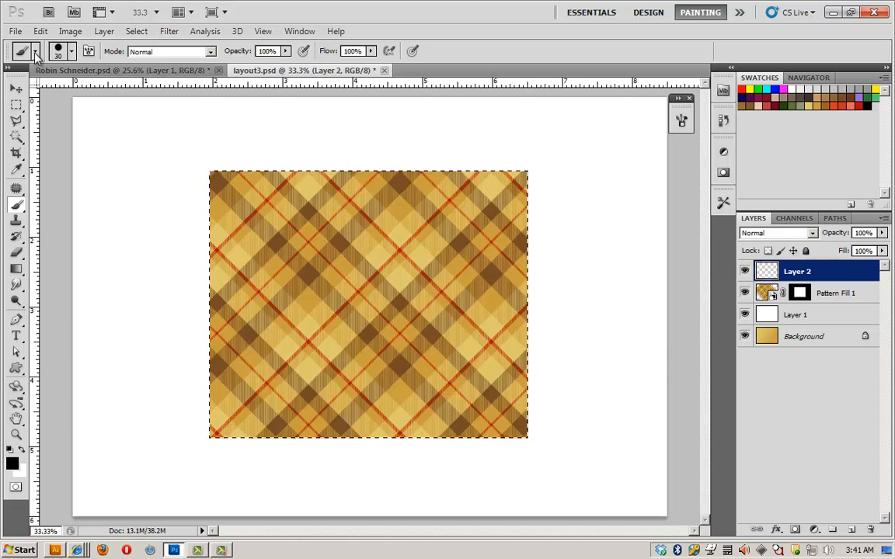
click(36, 52)
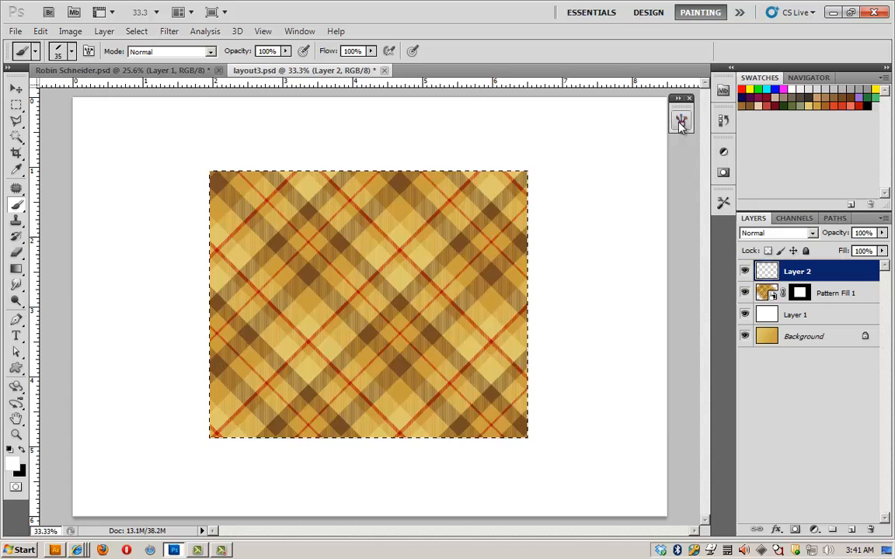
click(681, 121)
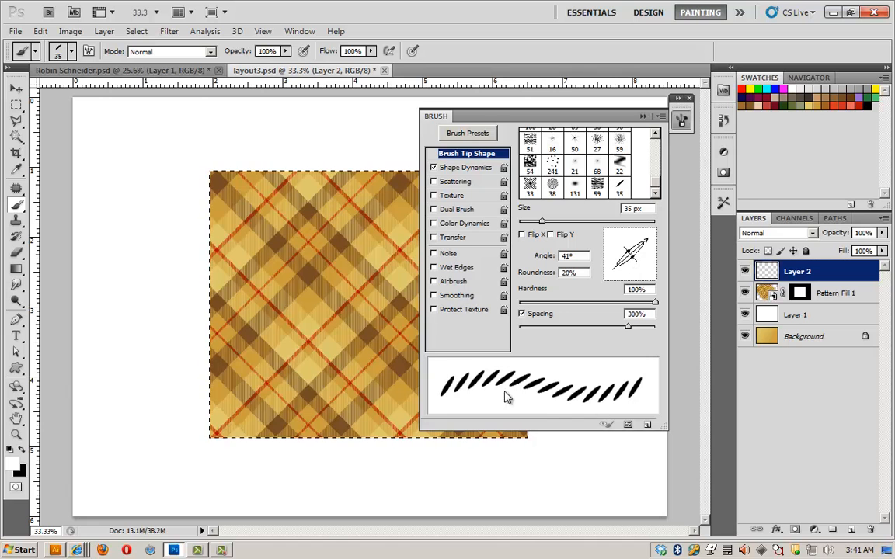
mouse_move(606, 356)
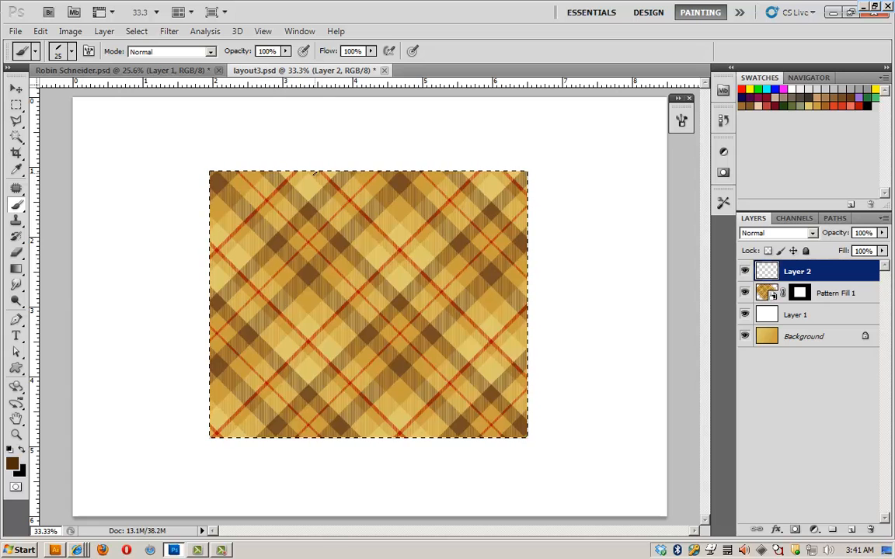
mouse_move(823, 280)
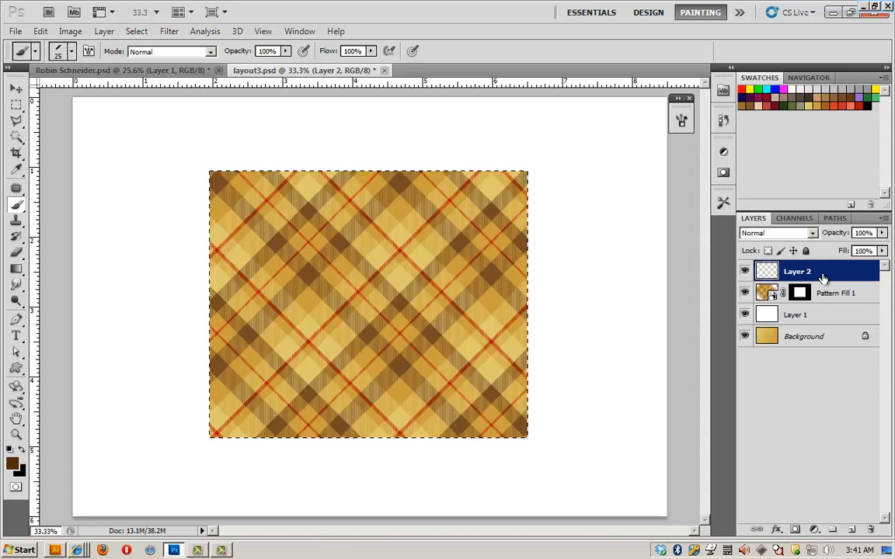
Step: Turn the contracted selection into a work path and stroke it with the stitch brush on Layer 2
click(834, 217)
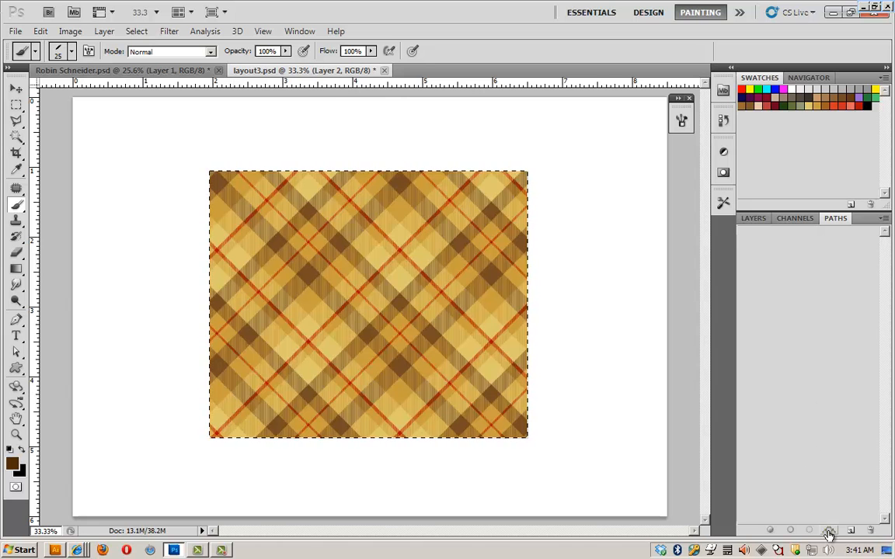
click(829, 530)
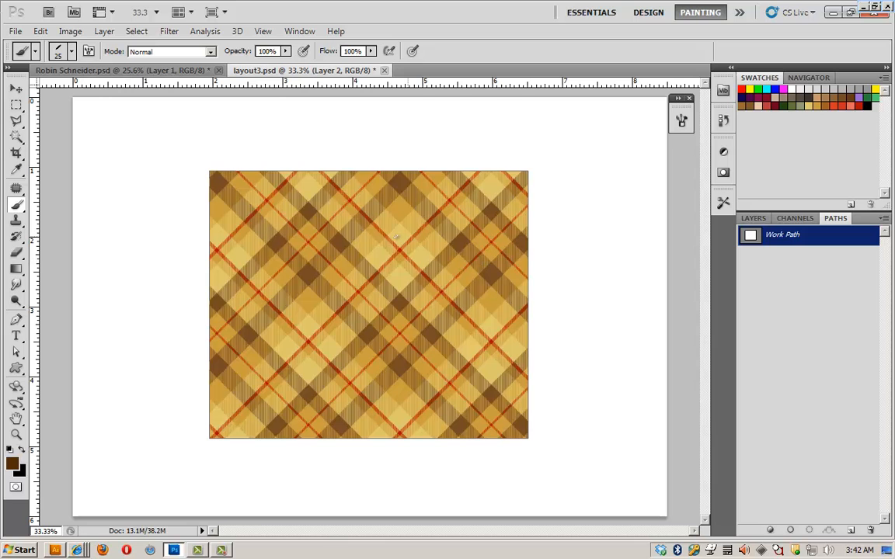
mouse_move(516, 270)
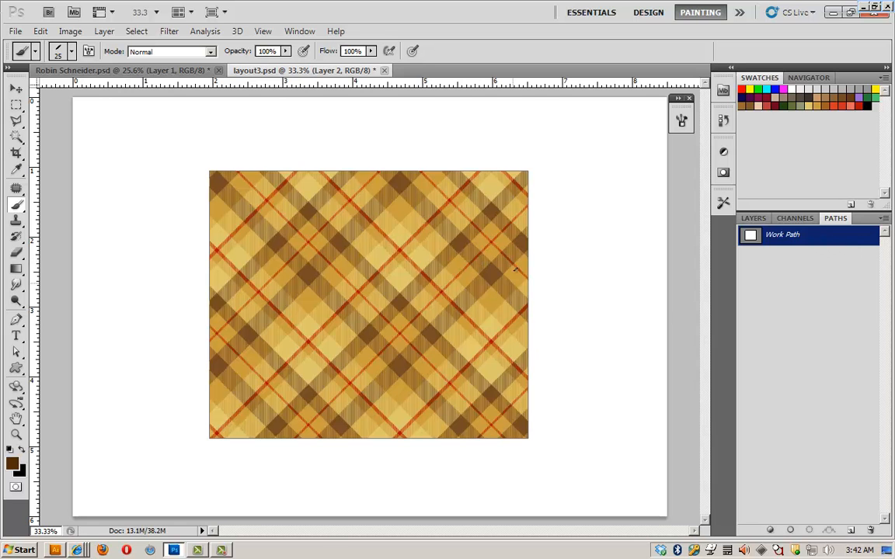
click(790, 530)
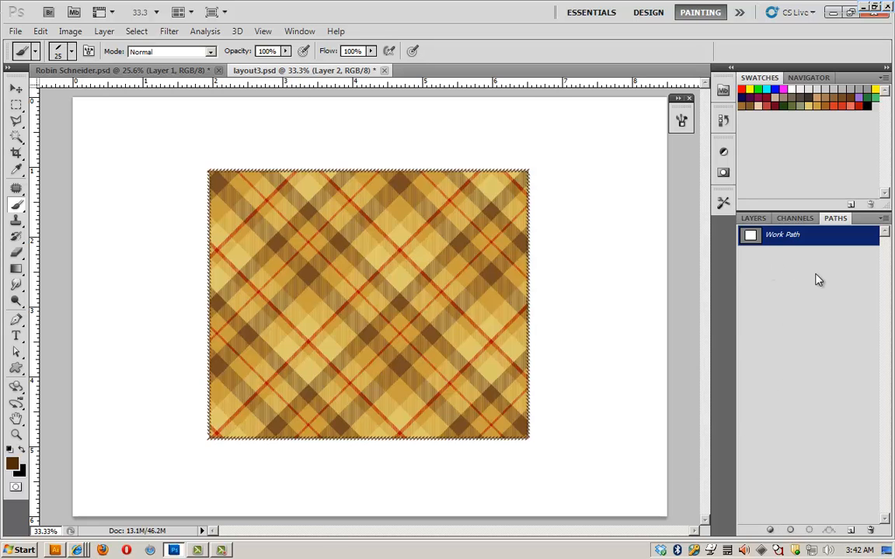
click(752, 218)
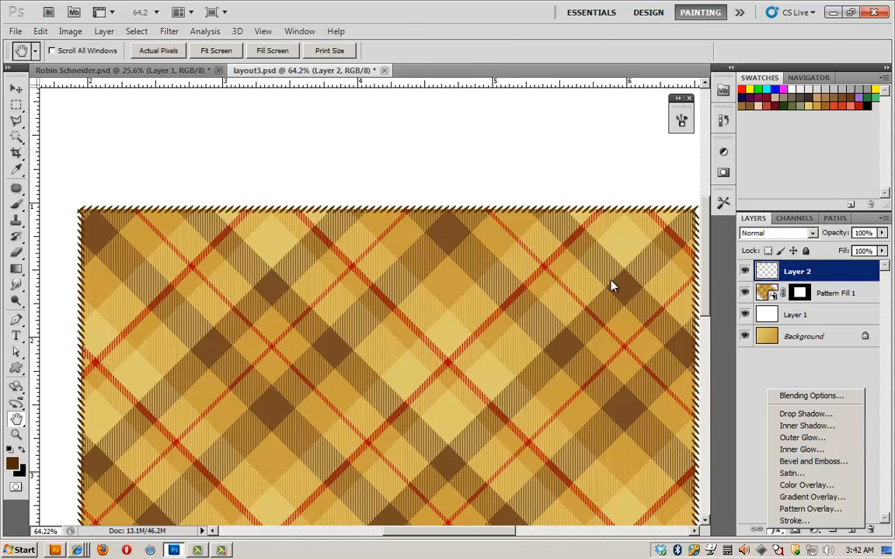
Step: Add Bevel and Emboss size 2 and a Drop Shadow to the stitching on Layer 2
click(815, 462)
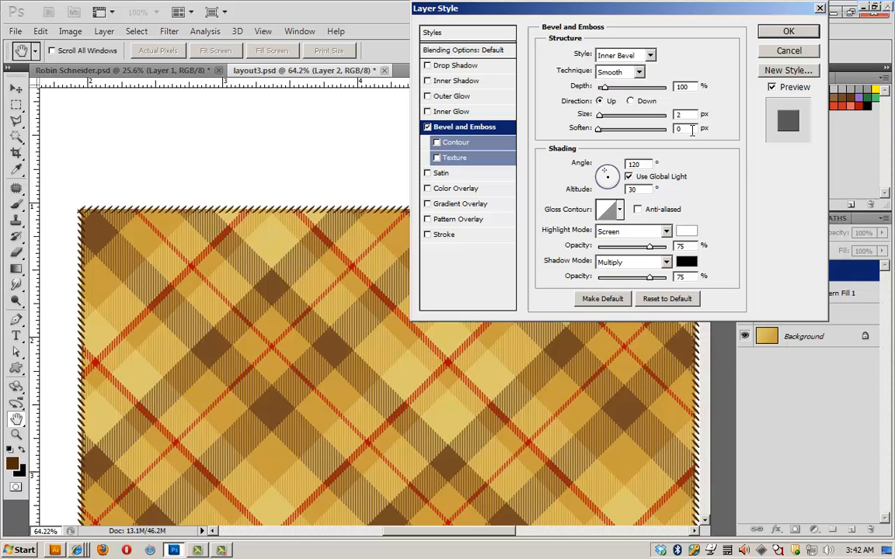
text(1)
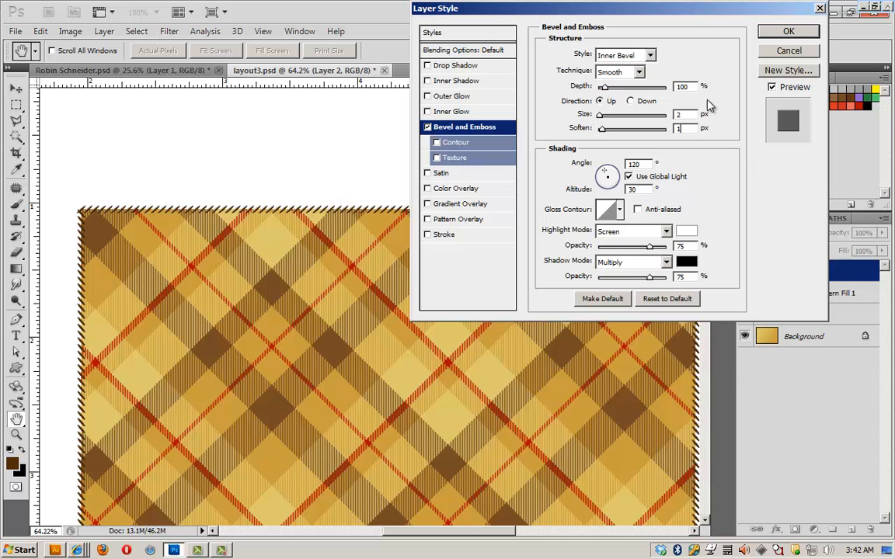
click(457, 65)
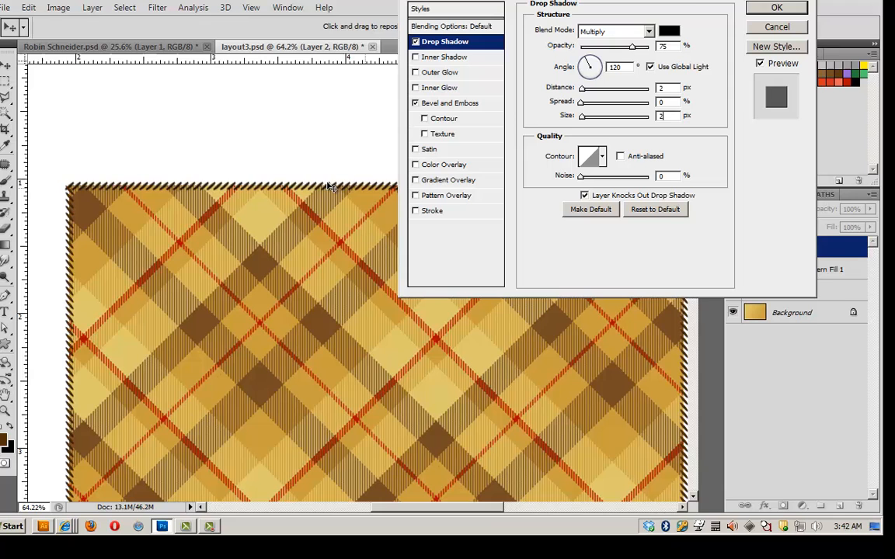
Step: Colour the drop shadow dark brown 352204 with distance 2, size 2, and apply the effects
click(669, 31)
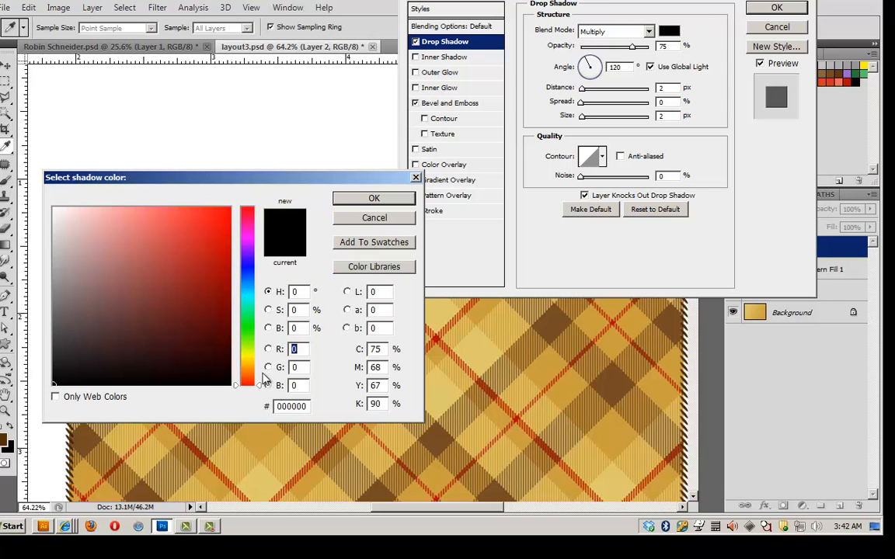
click(217, 348)
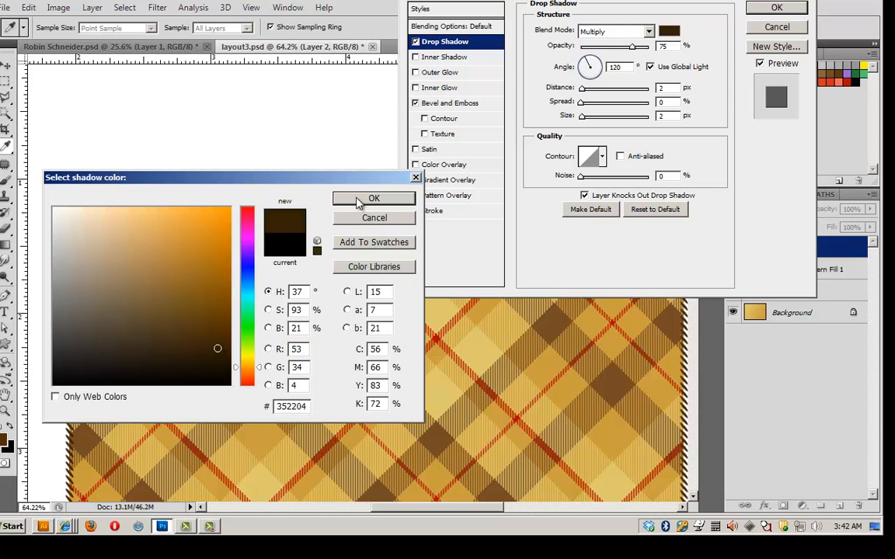
click(373, 199)
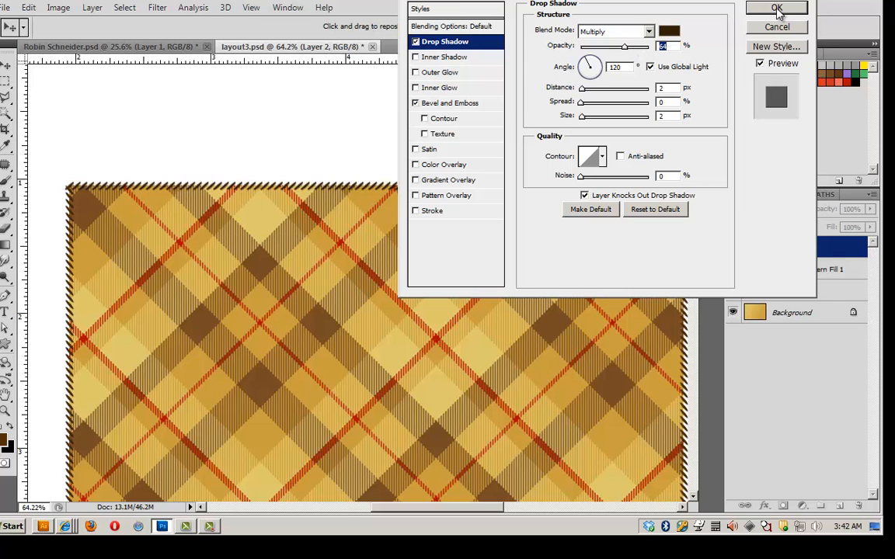
click(777, 7)
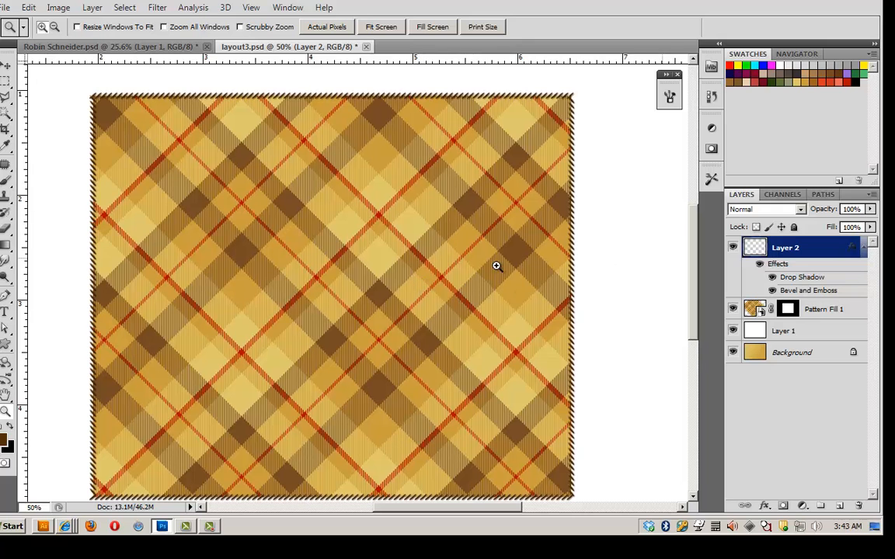
mouse_move(400, 165)
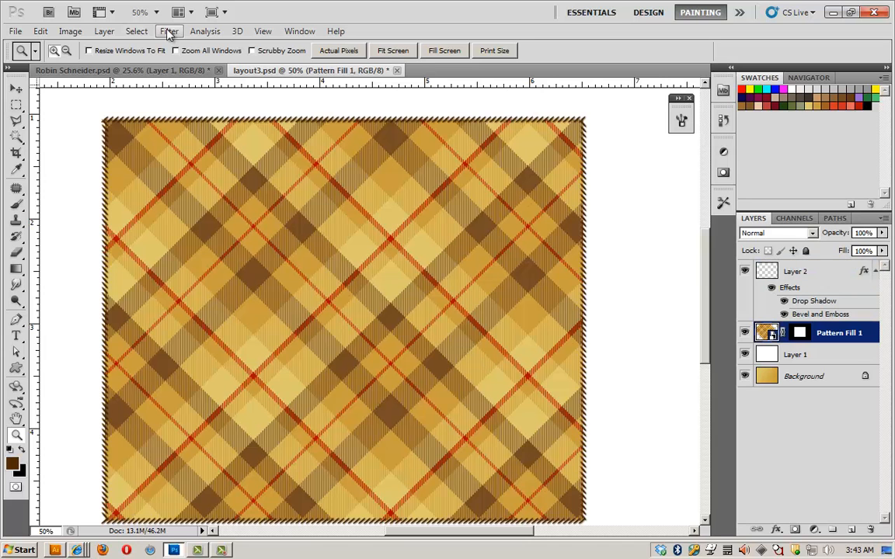
Step: Apply Gaussian, monochromatic Add Noise to Pattern Fill 1 as a smart filter
click(170, 31)
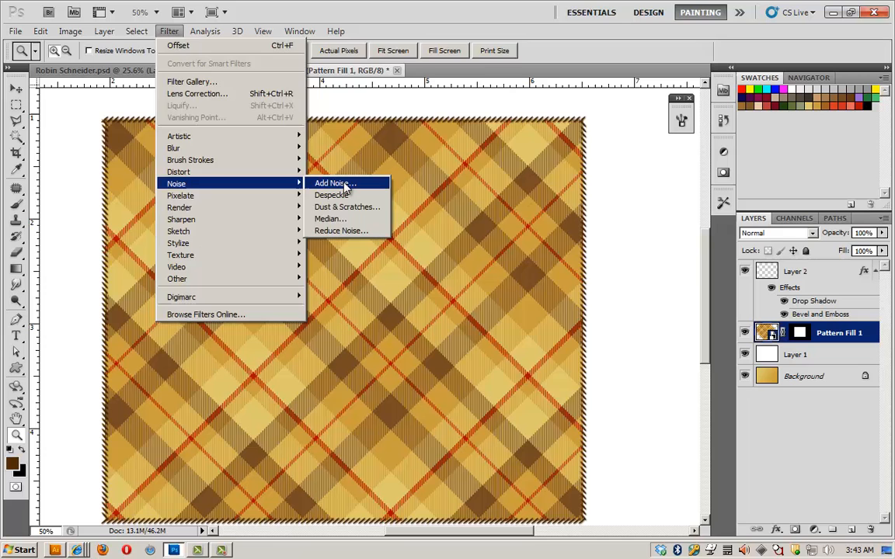
click(335, 183)
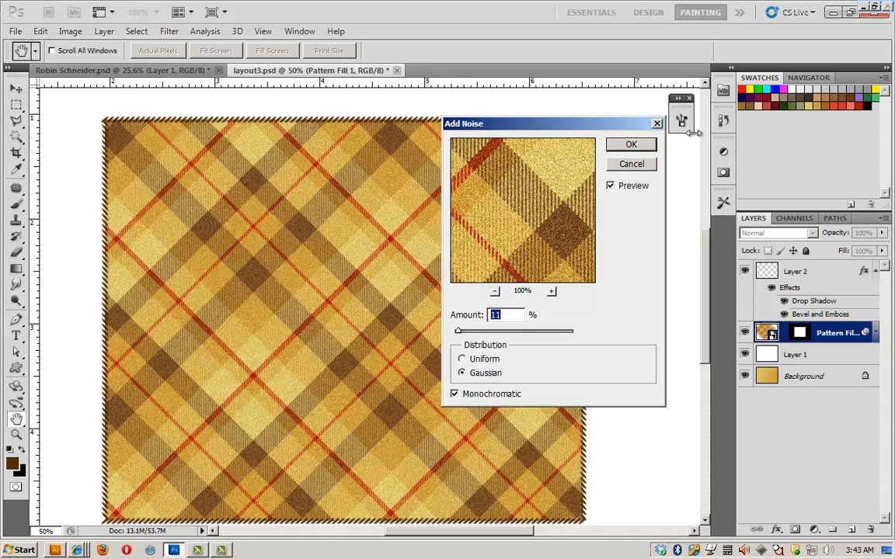
click(631, 143)
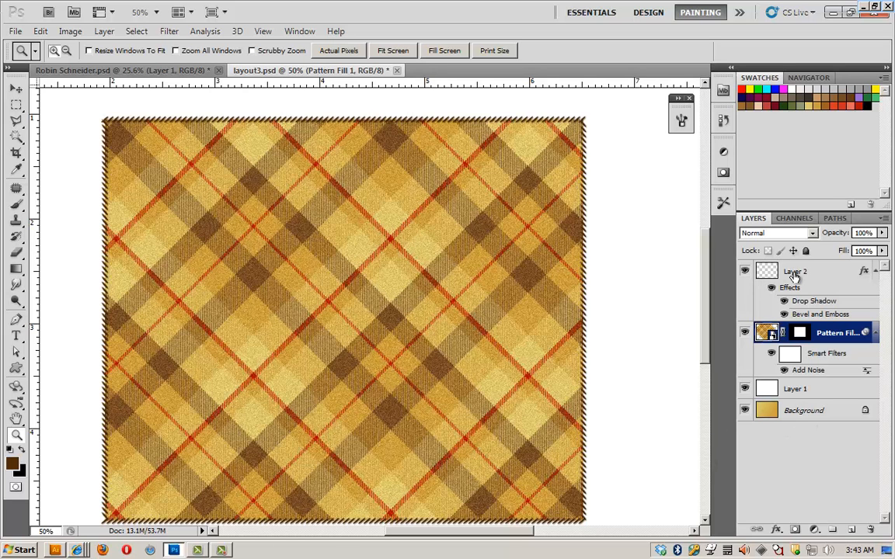
click(796, 270)
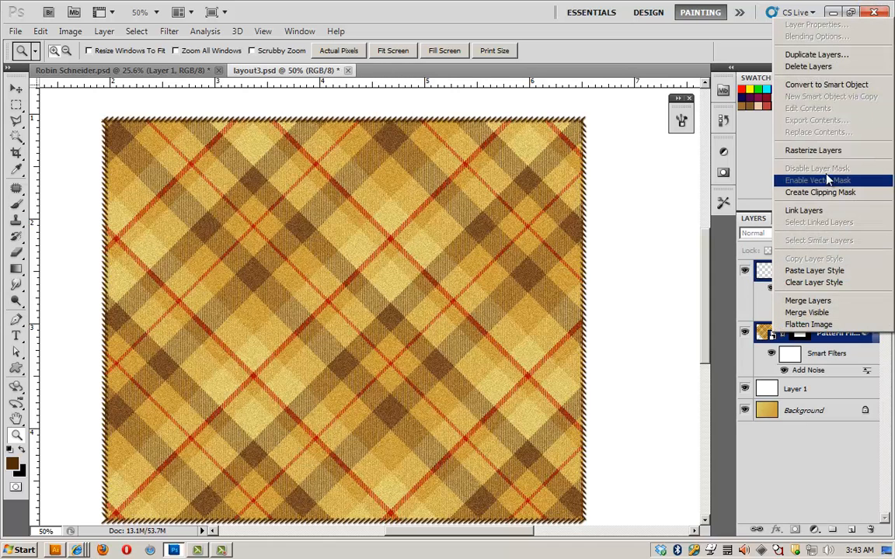
mouse_move(826, 83)
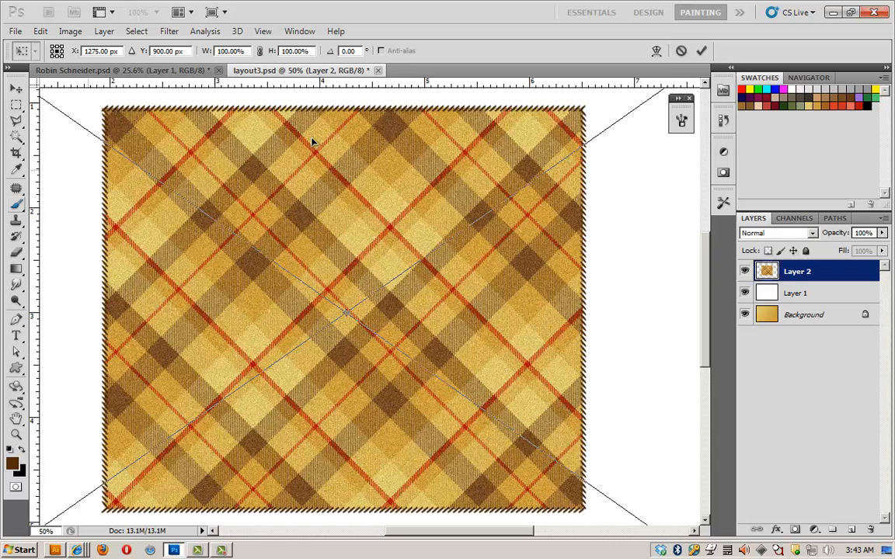
mouse_move(584, 109)
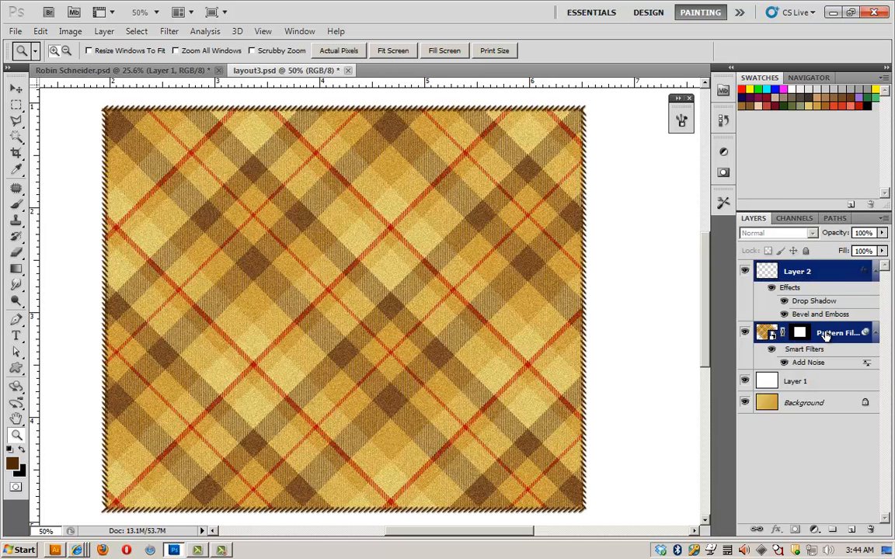
Step: Merge the plaid layers and warp the result into a billowing draped blanket
right_click(827, 332)
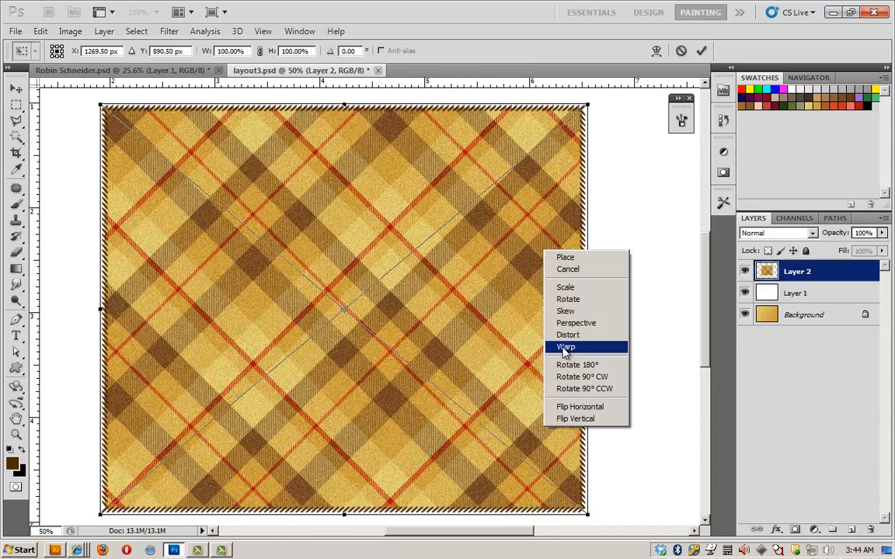
click(565, 346)
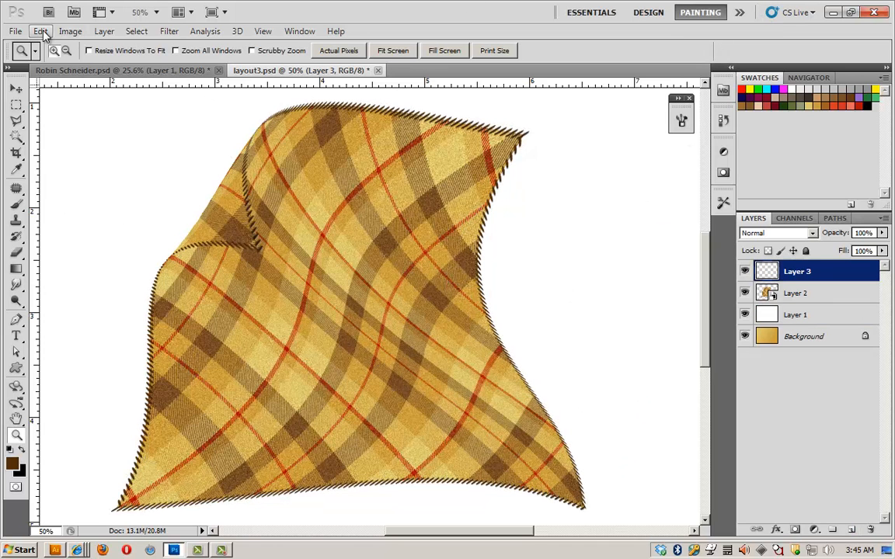
click(40, 31)
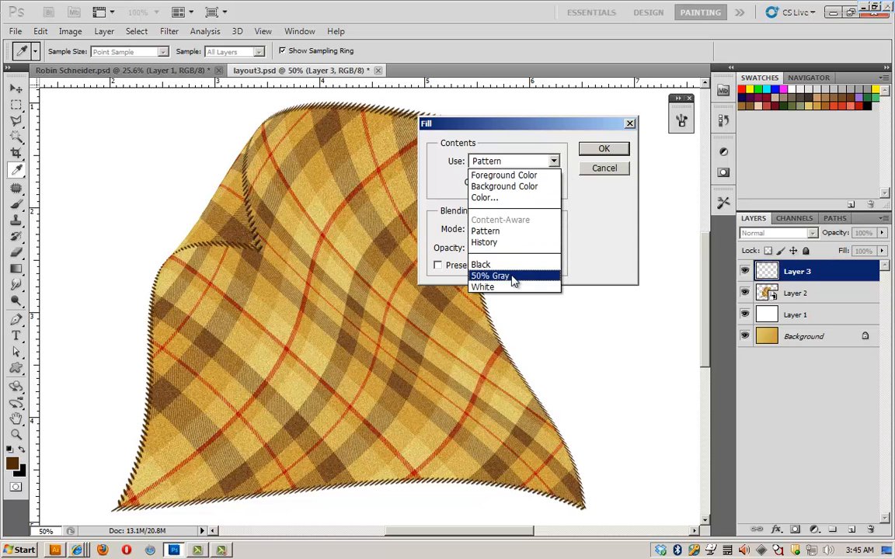
Step: Fill Layer 3 with 50% gray and set its blend mode to Soft Light
click(490, 276)
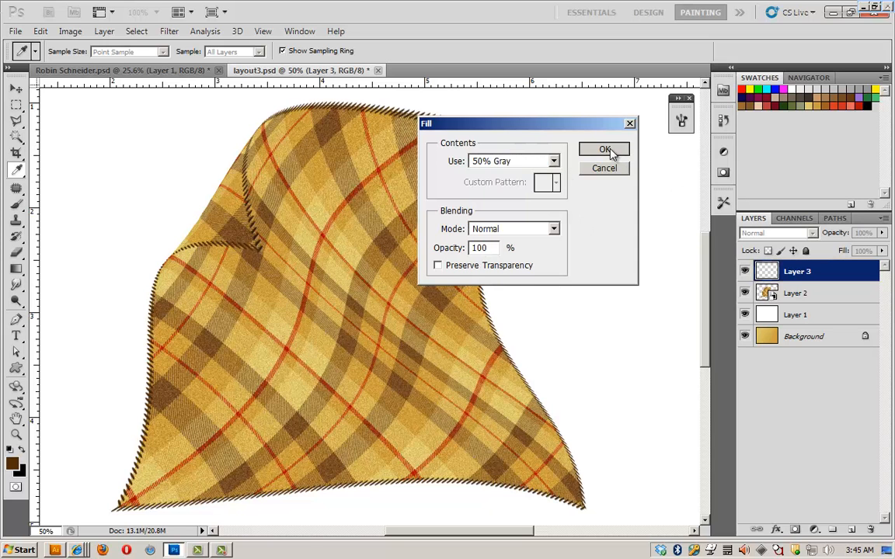
click(606, 150)
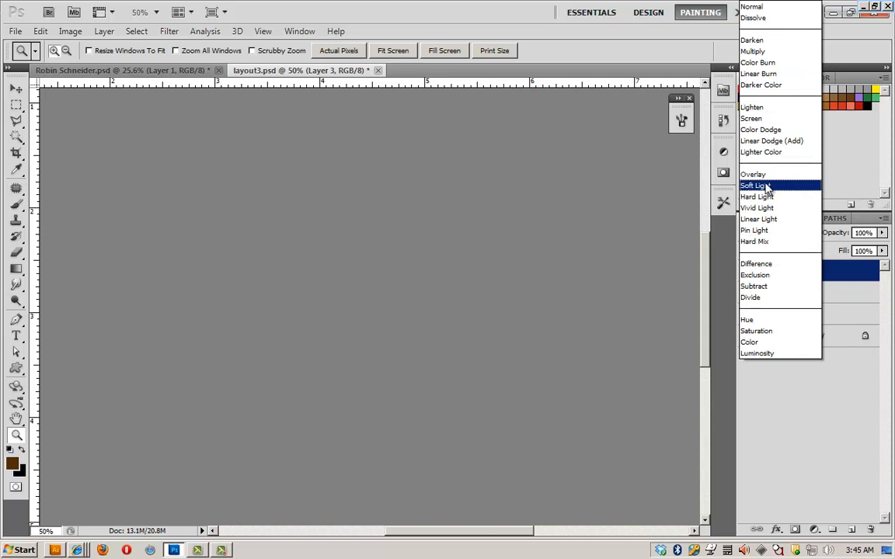
click(753, 185)
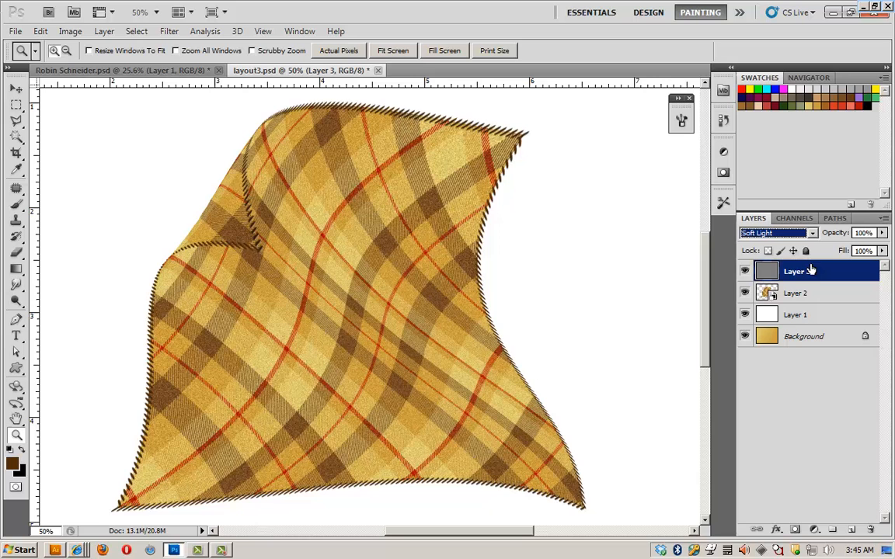
double_click(794, 270)
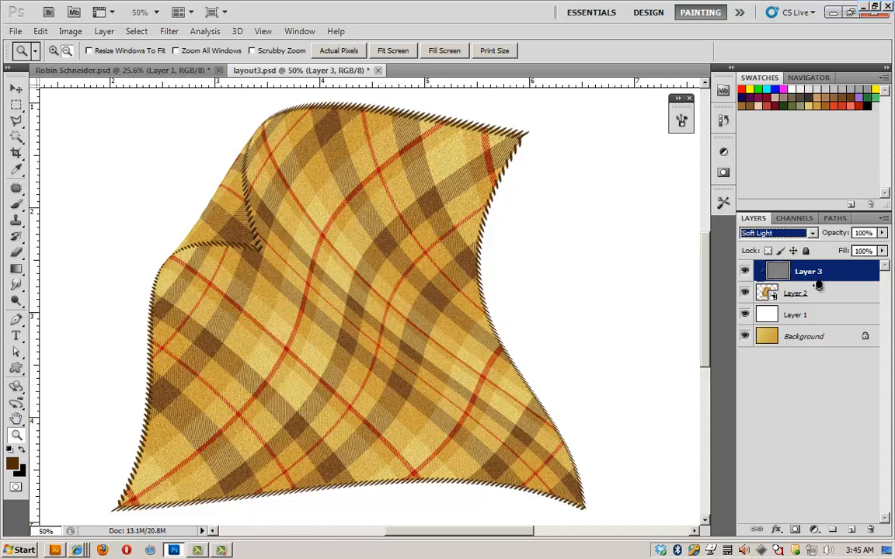
mouse_move(501, 327)
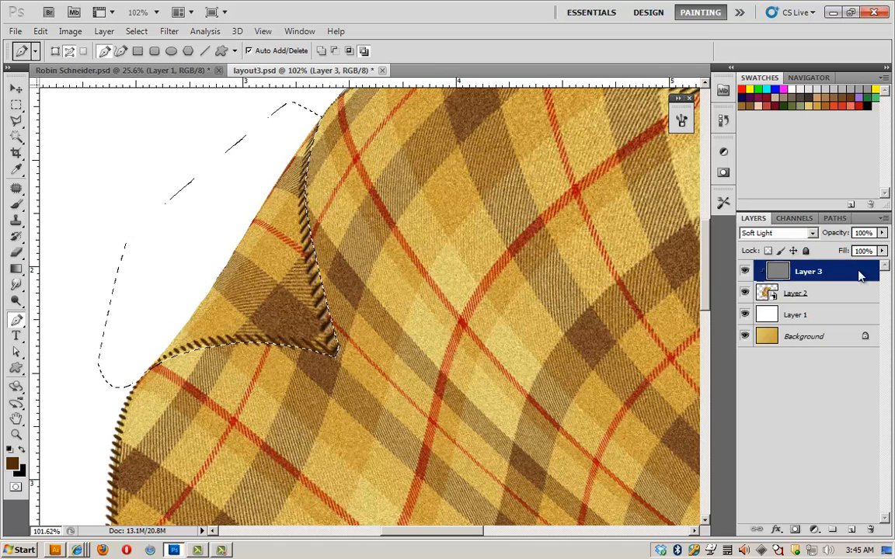
Step: Burn midtone shading along the blanket's upper-left fold on the gray Soft Light layer
click(15, 301)
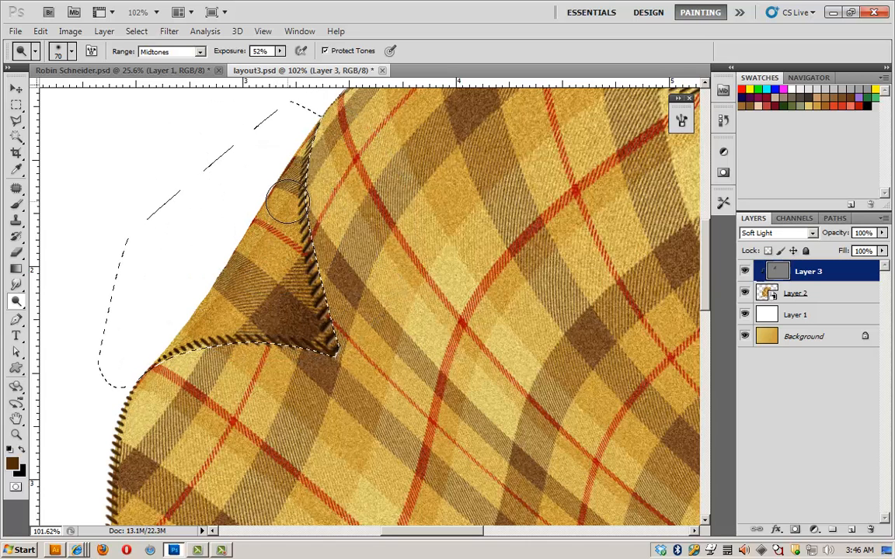
drag(288, 202, 217, 311)
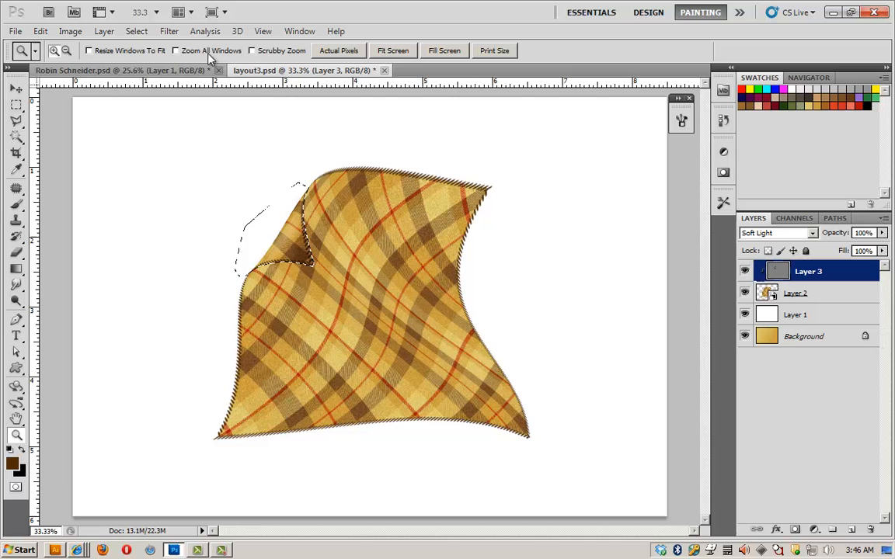
Step: Deselect, then burn midtone shading into the upper-left fold and lower part of the blanket
click(137, 31)
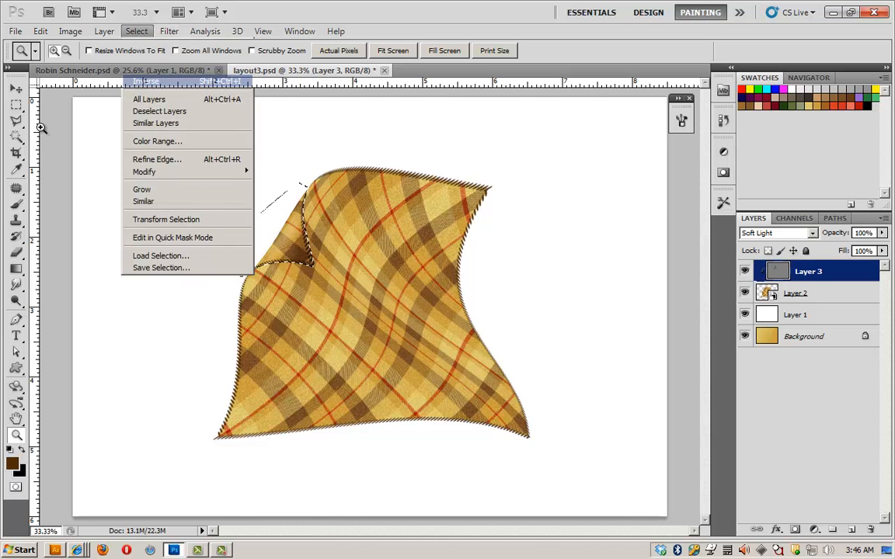
click(146, 81)
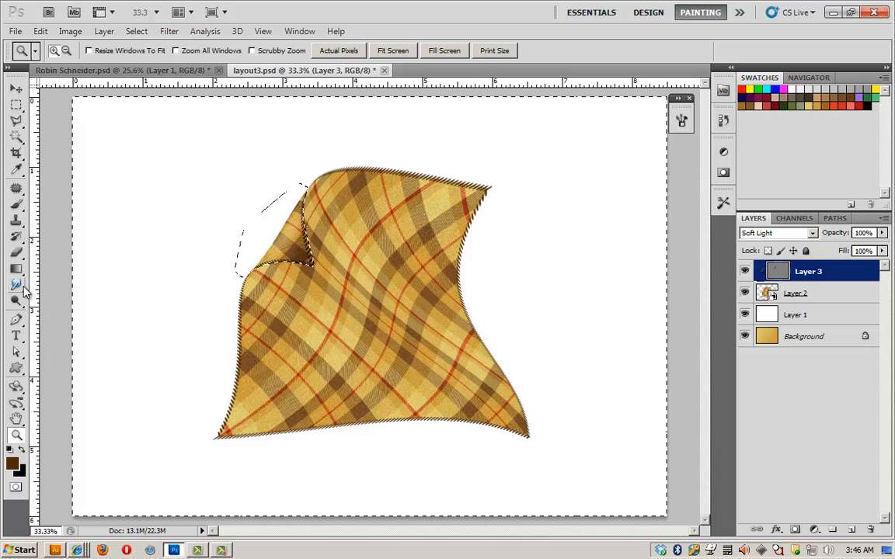
click(16, 301)
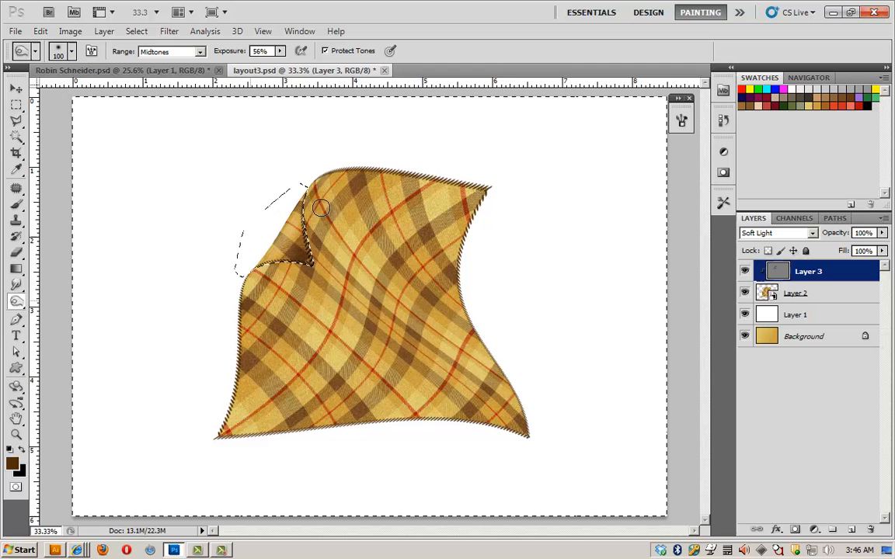
drag(321, 208, 251, 309)
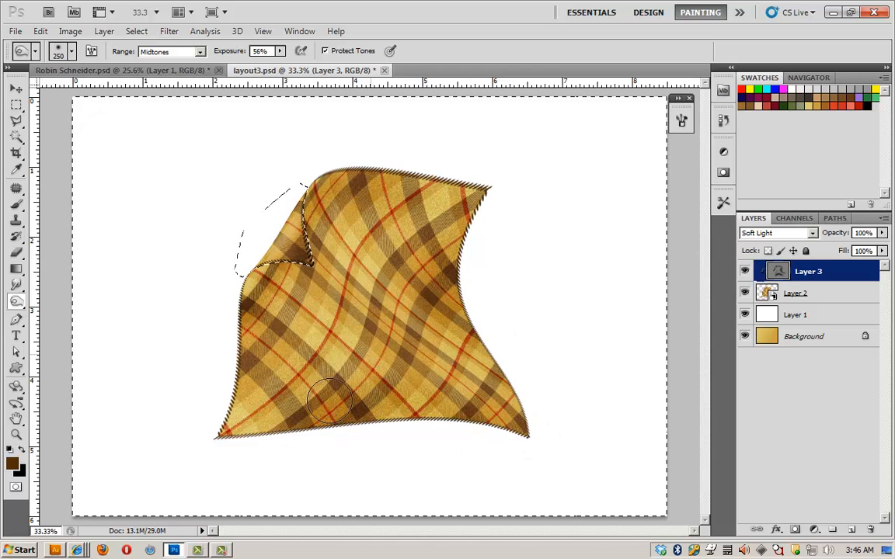
click(15, 302)
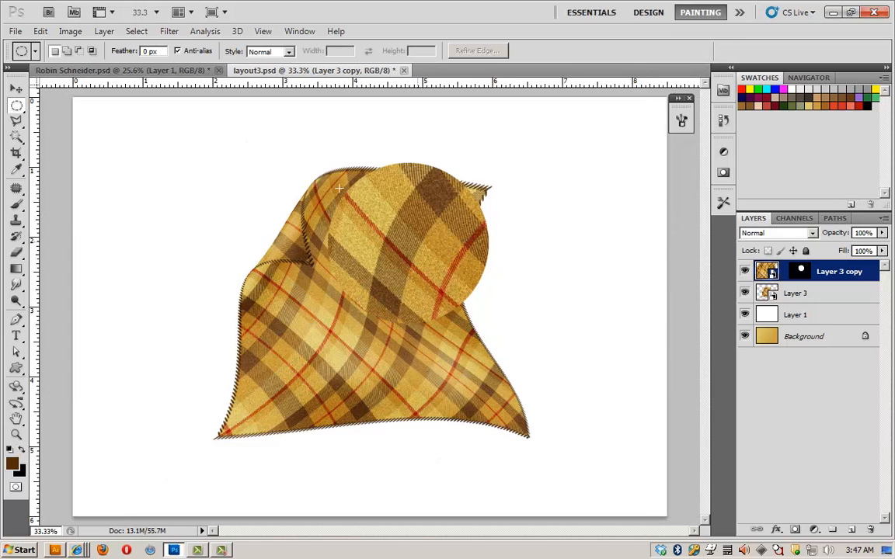
Step: Pick the Elliptical Marquee to mask a circular close-up on the duplicated blanket layer
click(15, 89)
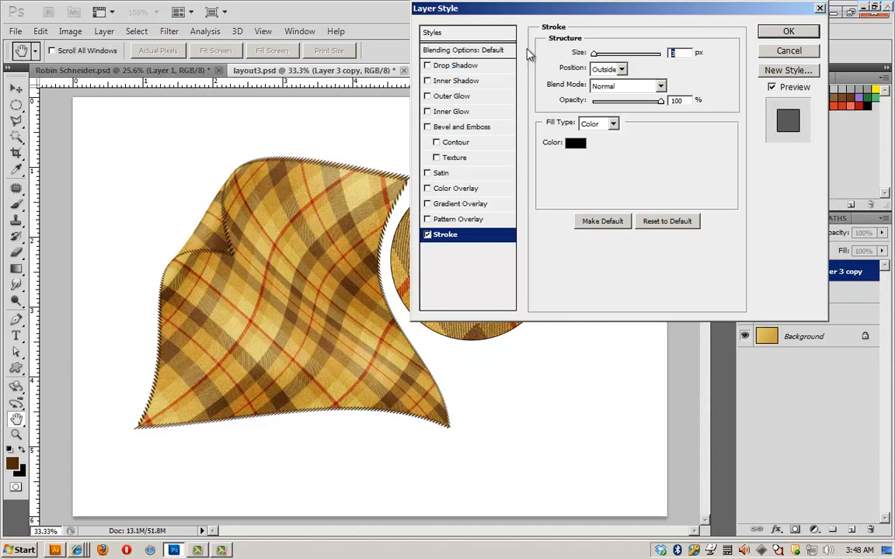
Step: Give the circular close-up a dark brown fabric-sampled stroke and a drop shadow offset below-right
click(575, 143)
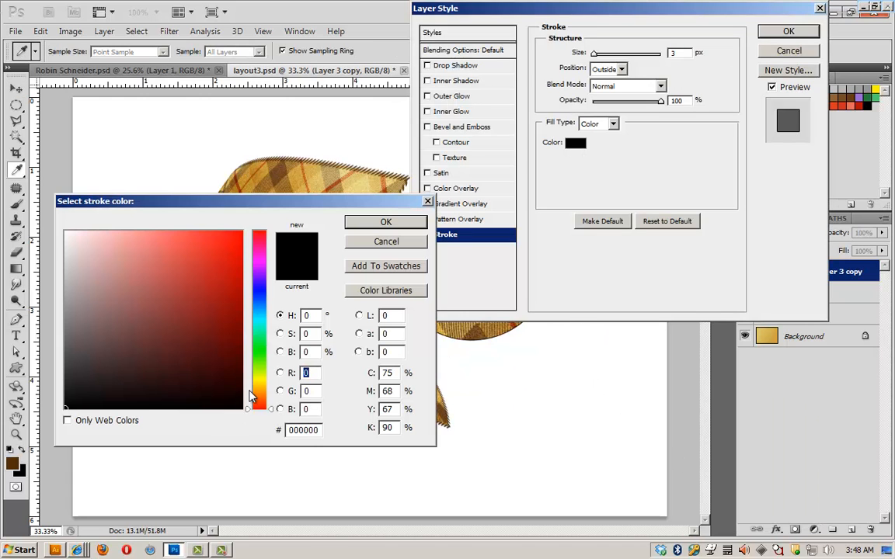
click(213, 363)
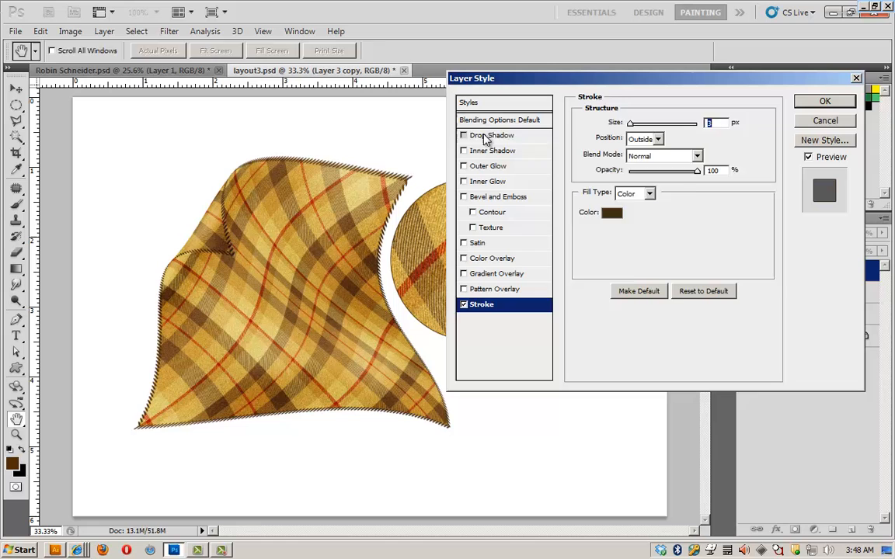
click(463, 135)
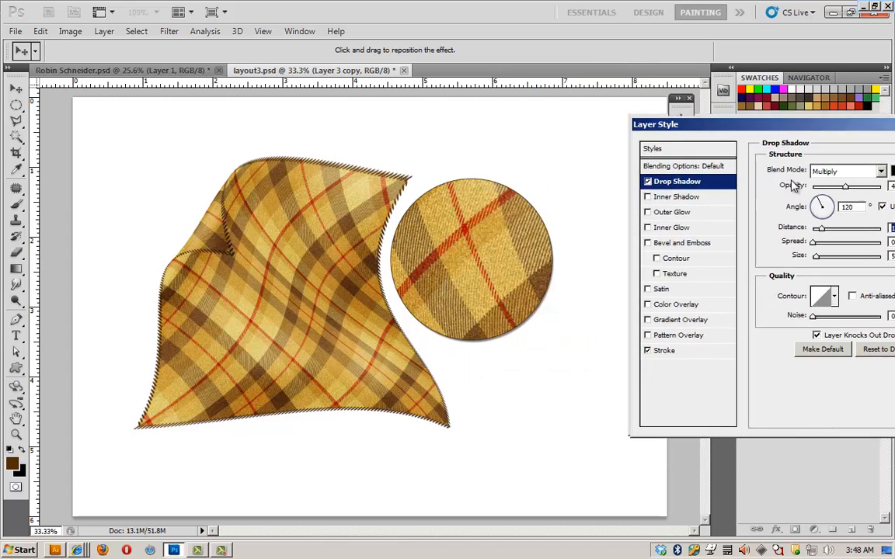
drag(656, 124, 559, 152)
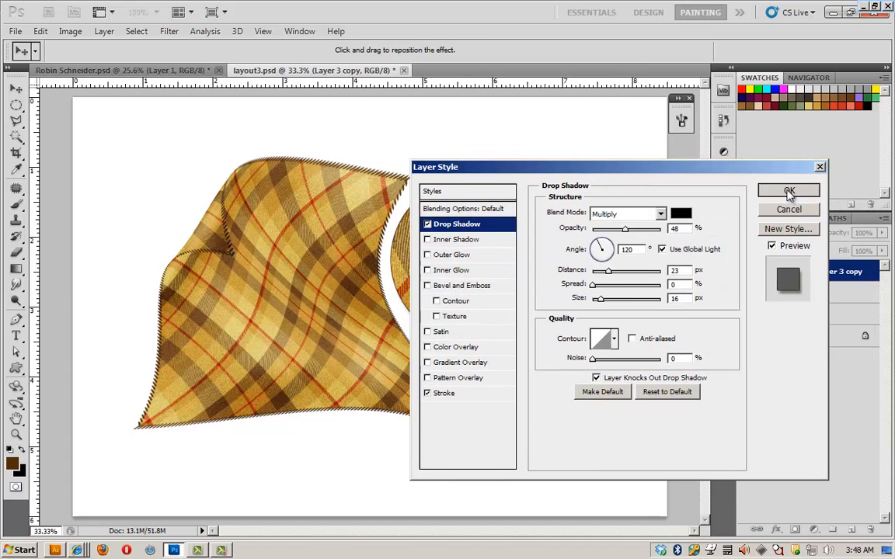
click(789, 193)
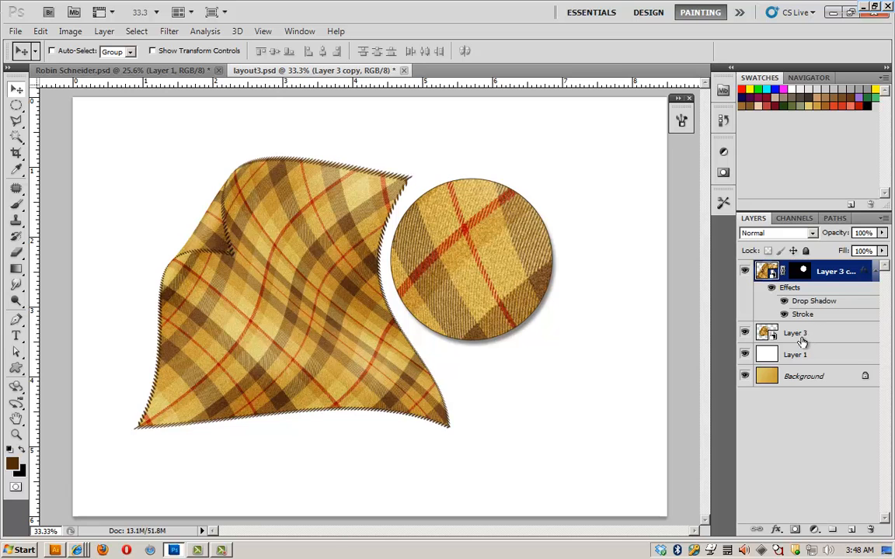
Step: Open the nested smart objects down to Pattern Fill 1 and switch its pattern to red plaid
click(796, 333)
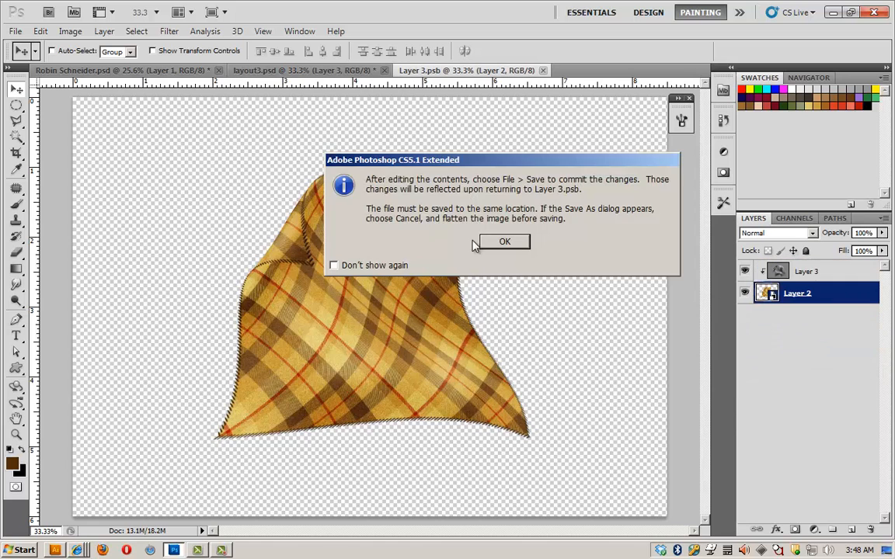
click(503, 240)
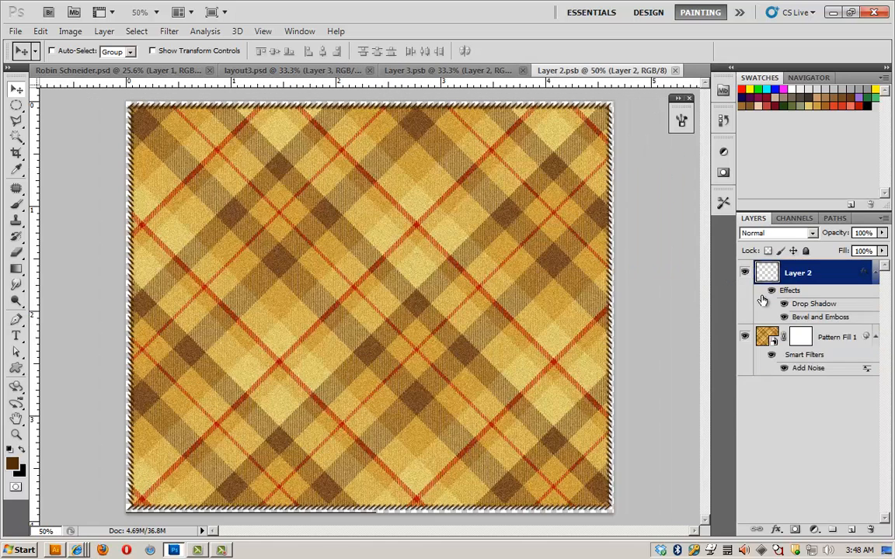
click(839, 336)
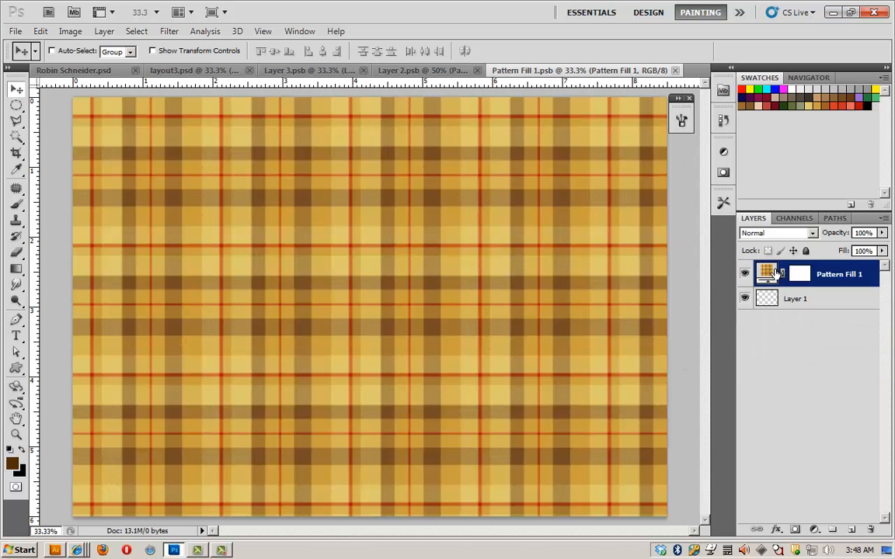
double_click(768, 273)
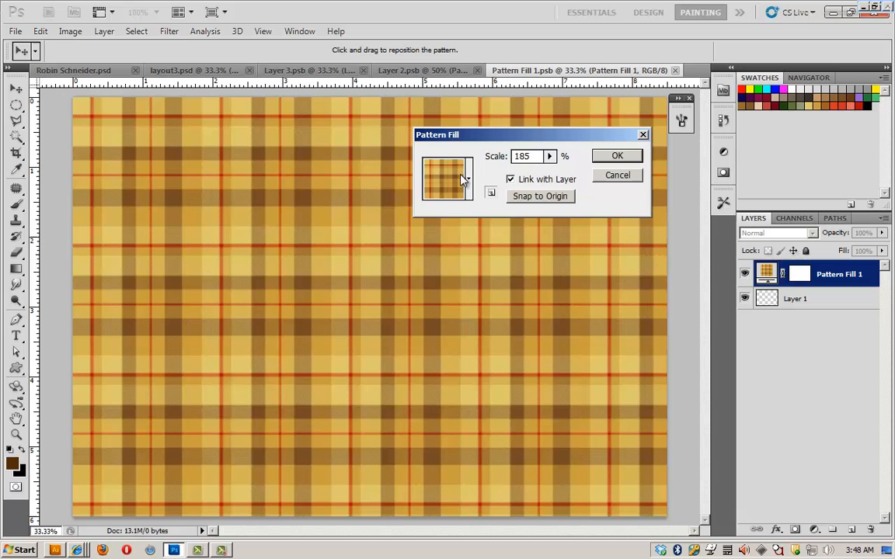
click(468, 179)
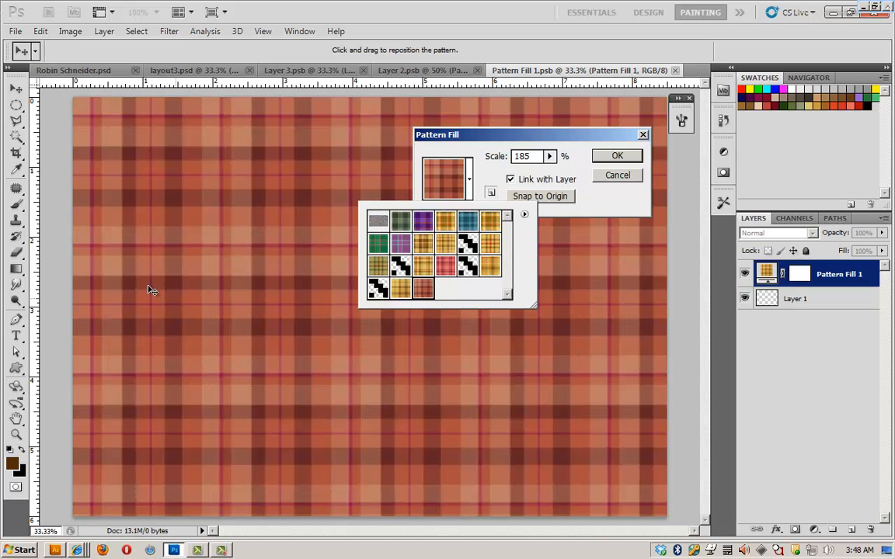
click(617, 156)
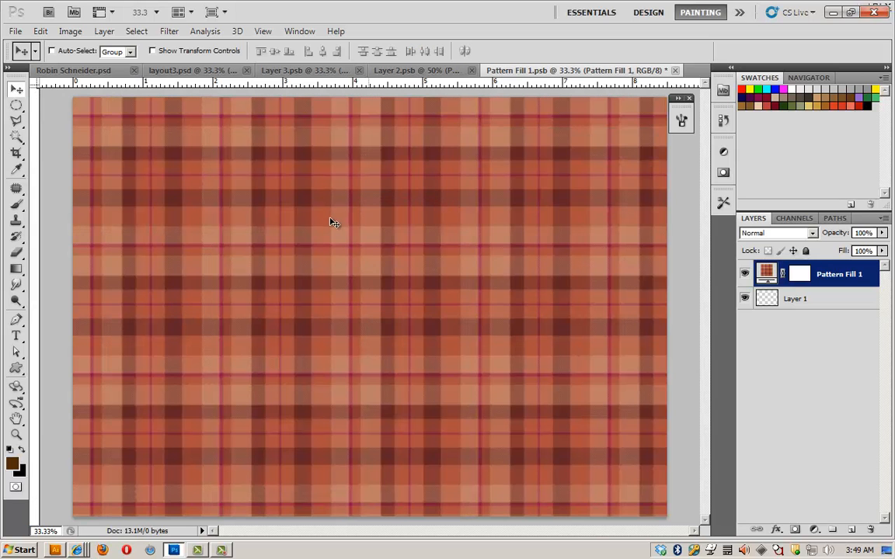
Step: Close and save the pattern fill, Layer 2 and Layer 3 .psb documents in turn
click(674, 70)
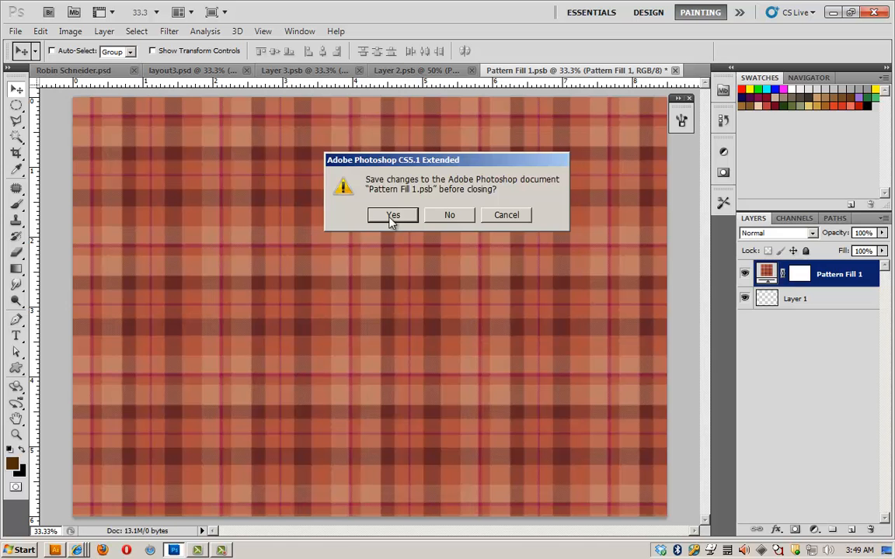
click(392, 214)
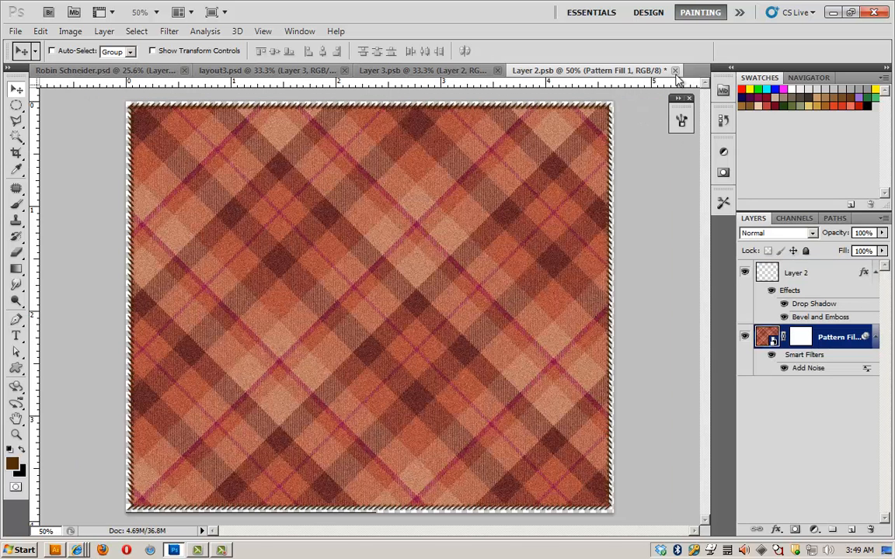
click(674, 70)
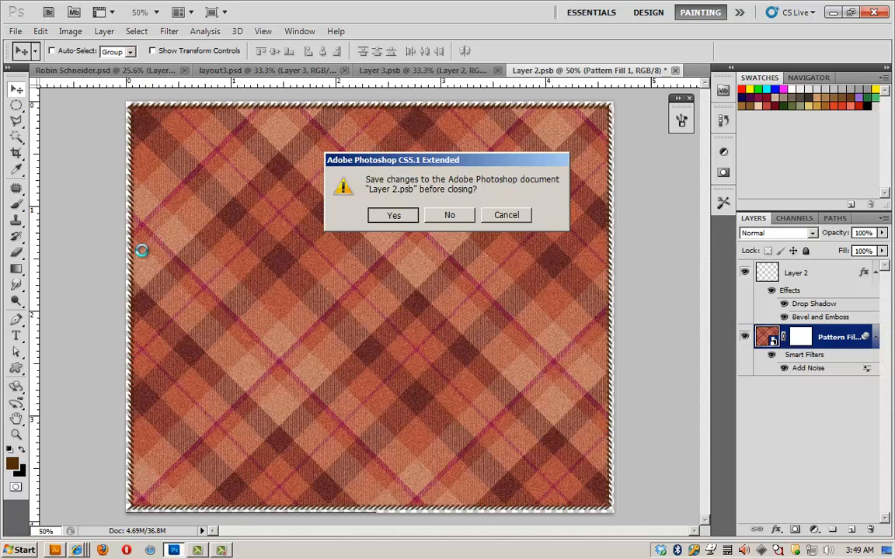
click(449, 214)
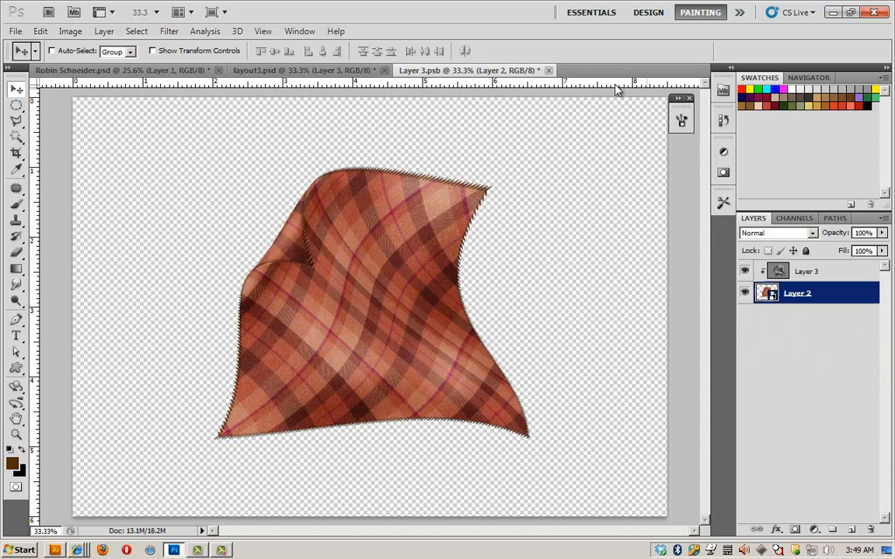
click(548, 70)
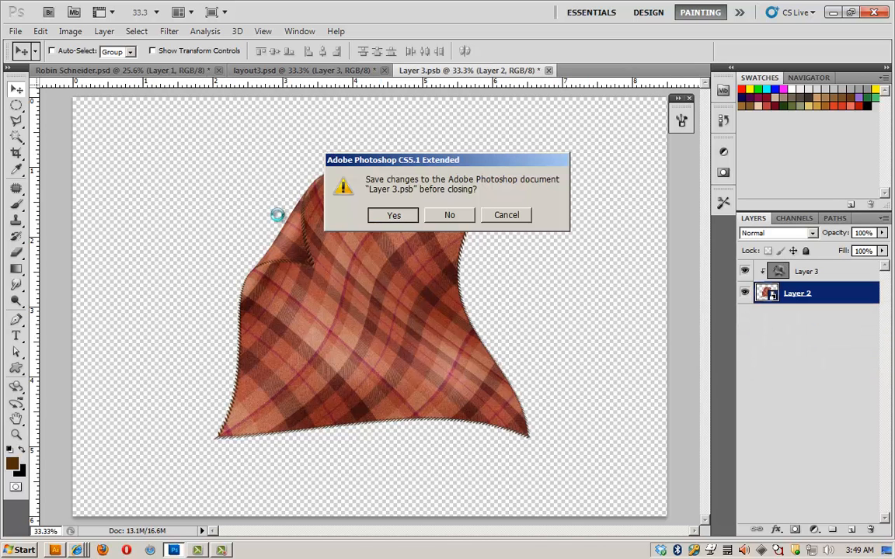
click(450, 215)
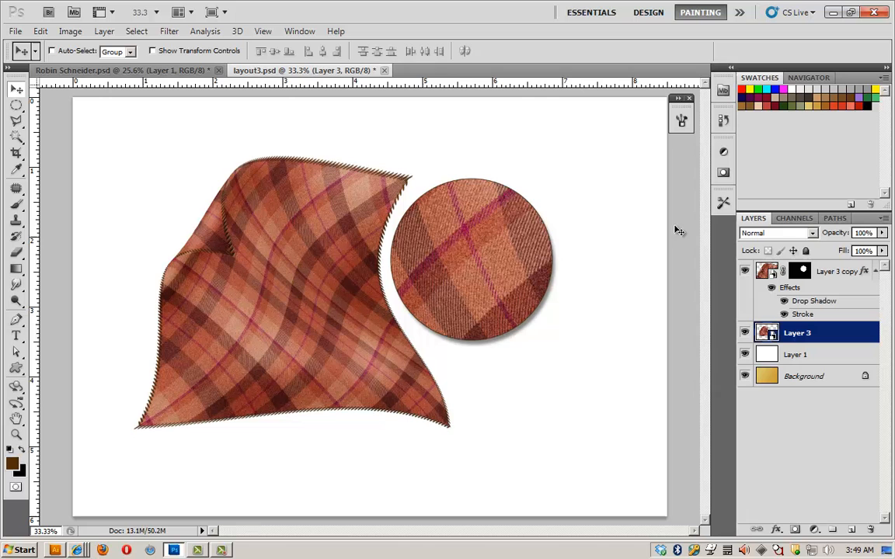
mouse_move(316, 381)
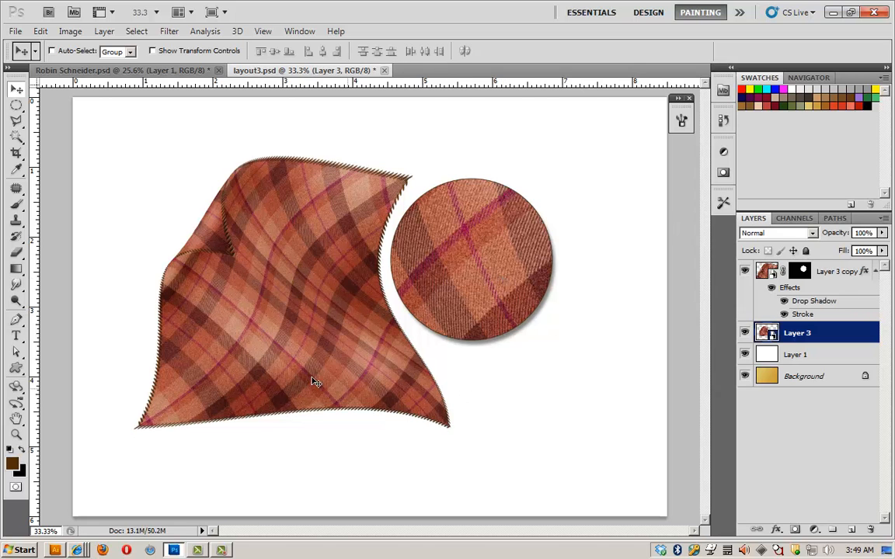
mouse_move(213, 328)
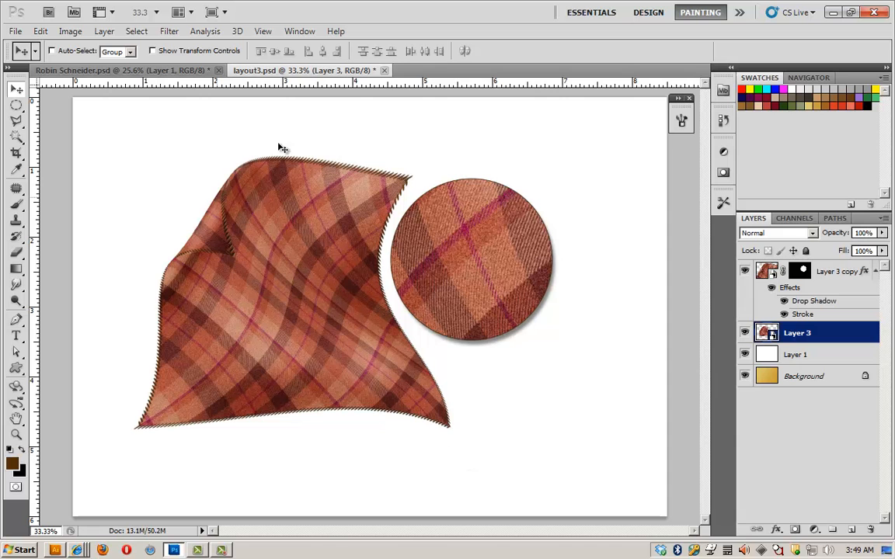
mouse_move(746, 356)
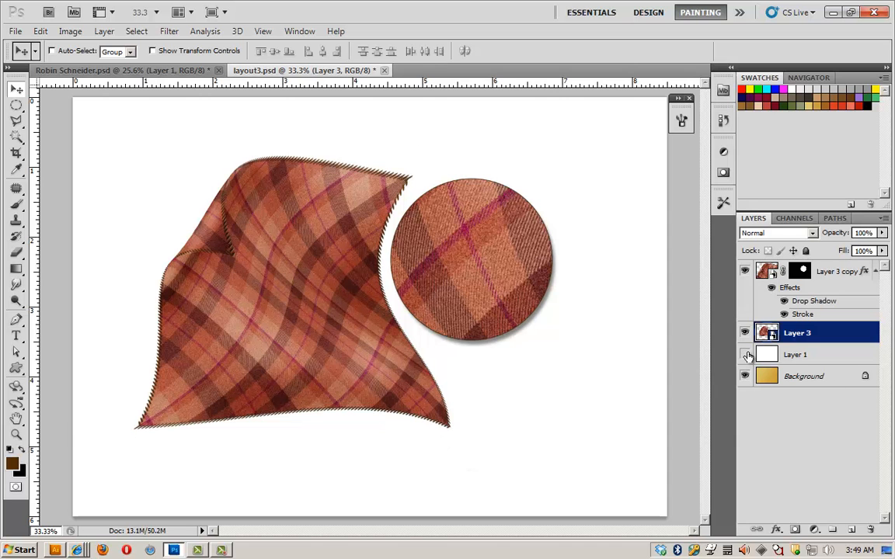
Step: Hide Layer 1 (white) so the gold background shows behind the red plaid and close-up
click(745, 354)
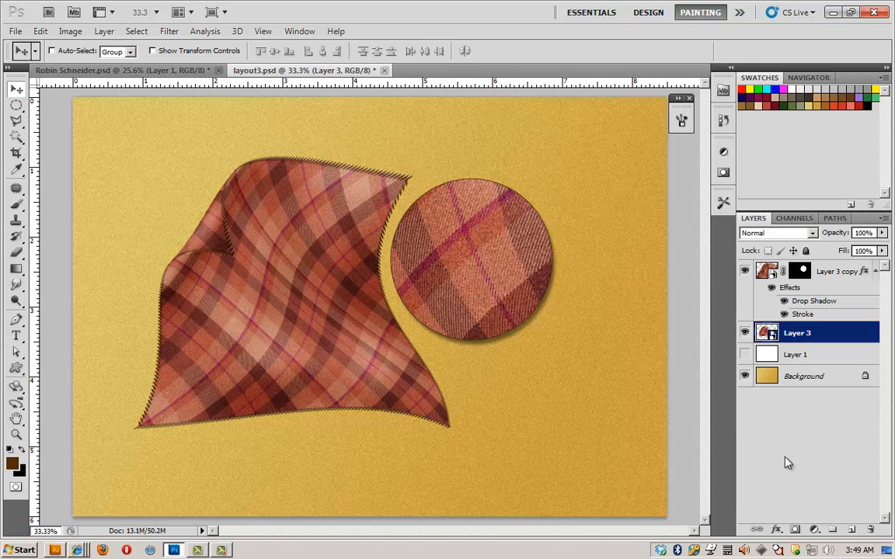
mouse_move(834, 454)
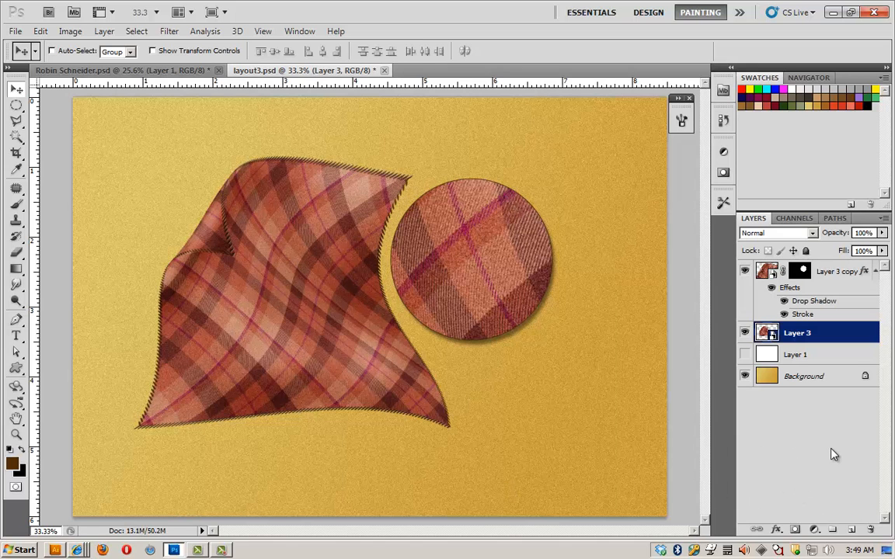